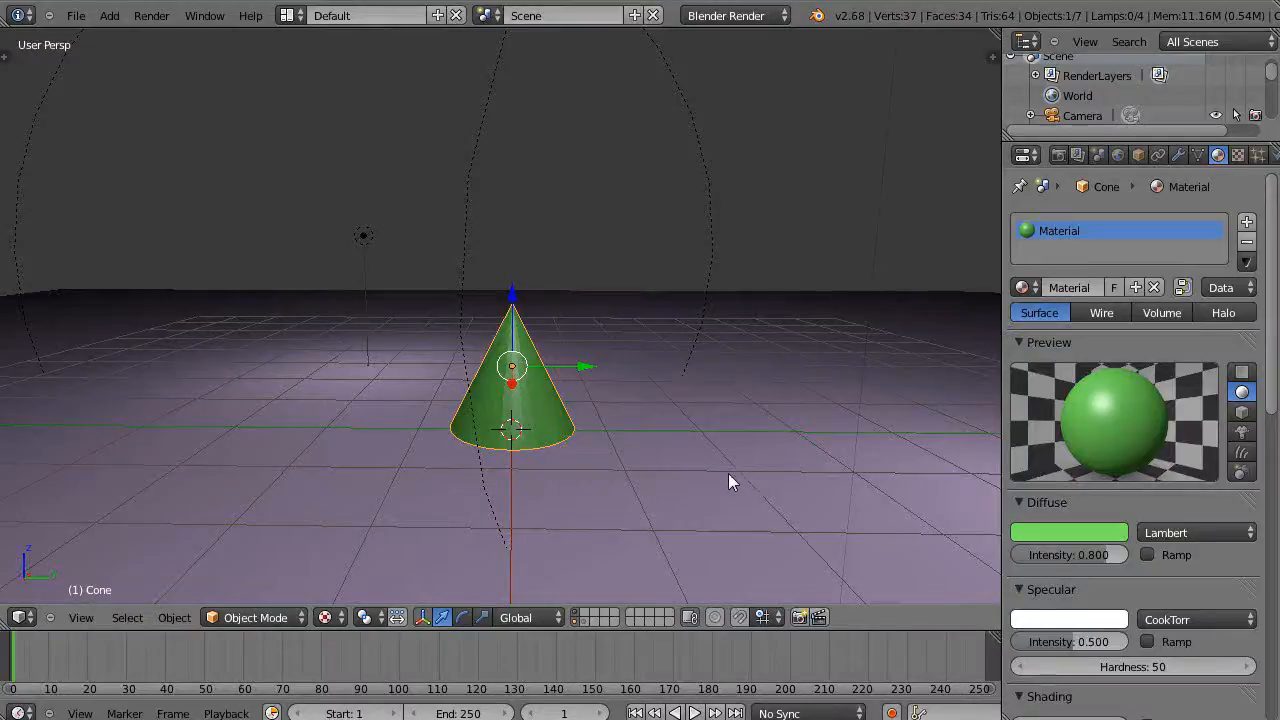
pyautogui.moveTo(563, 390)
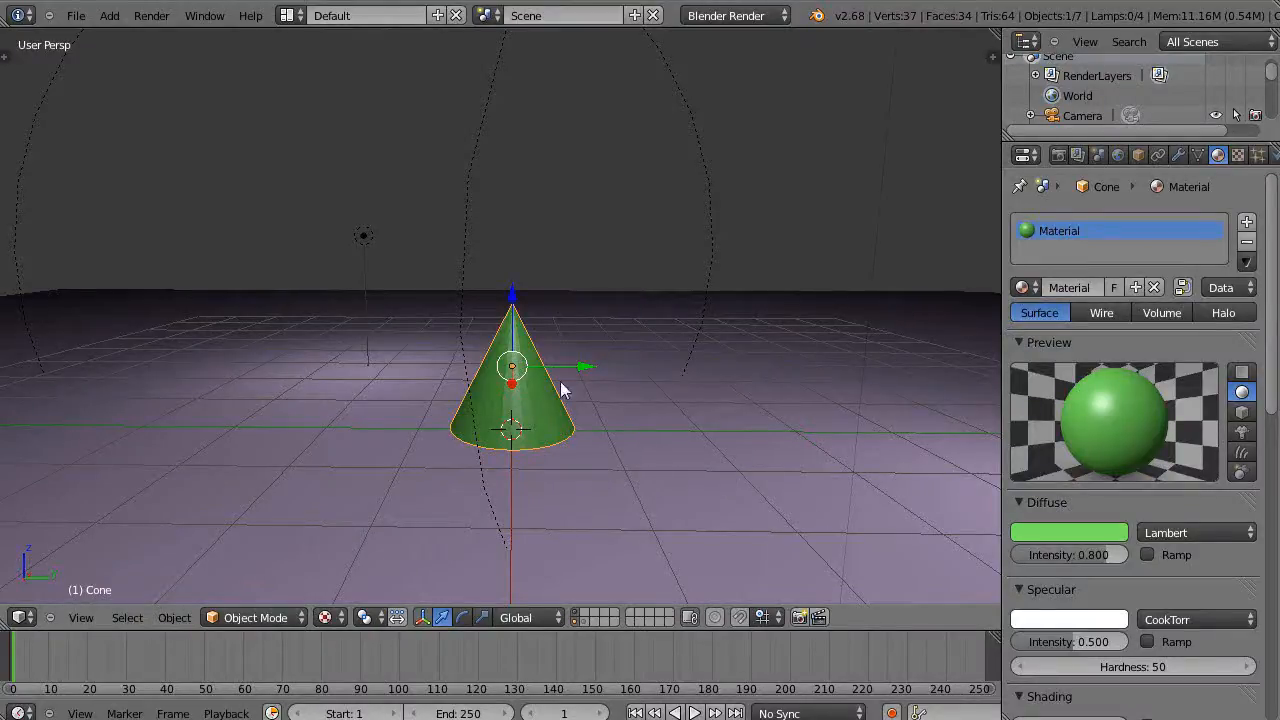
pyautogui.moveTo(258, 370)
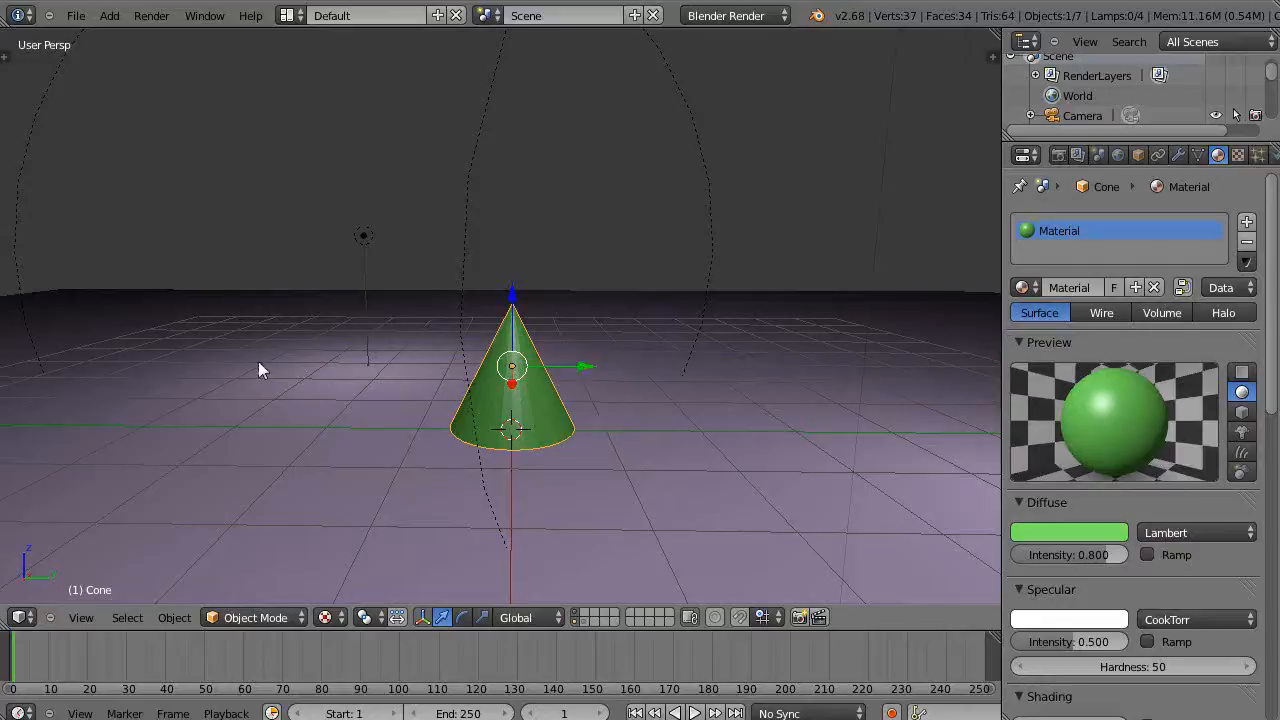
pyautogui.moveTo(472, 407)
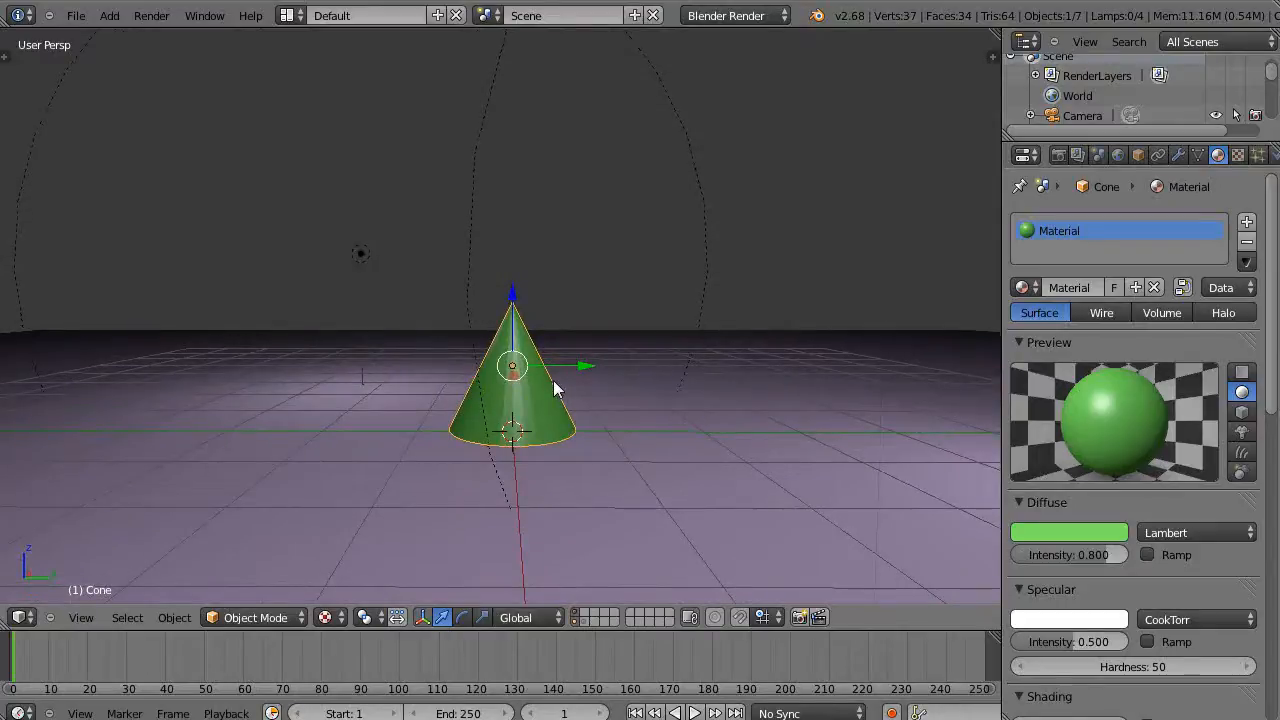
# Drag the green cone from the scene centre over to the left along X.
pyautogui.moveTo(555, 390); pyautogui.dragTo(258, 570)
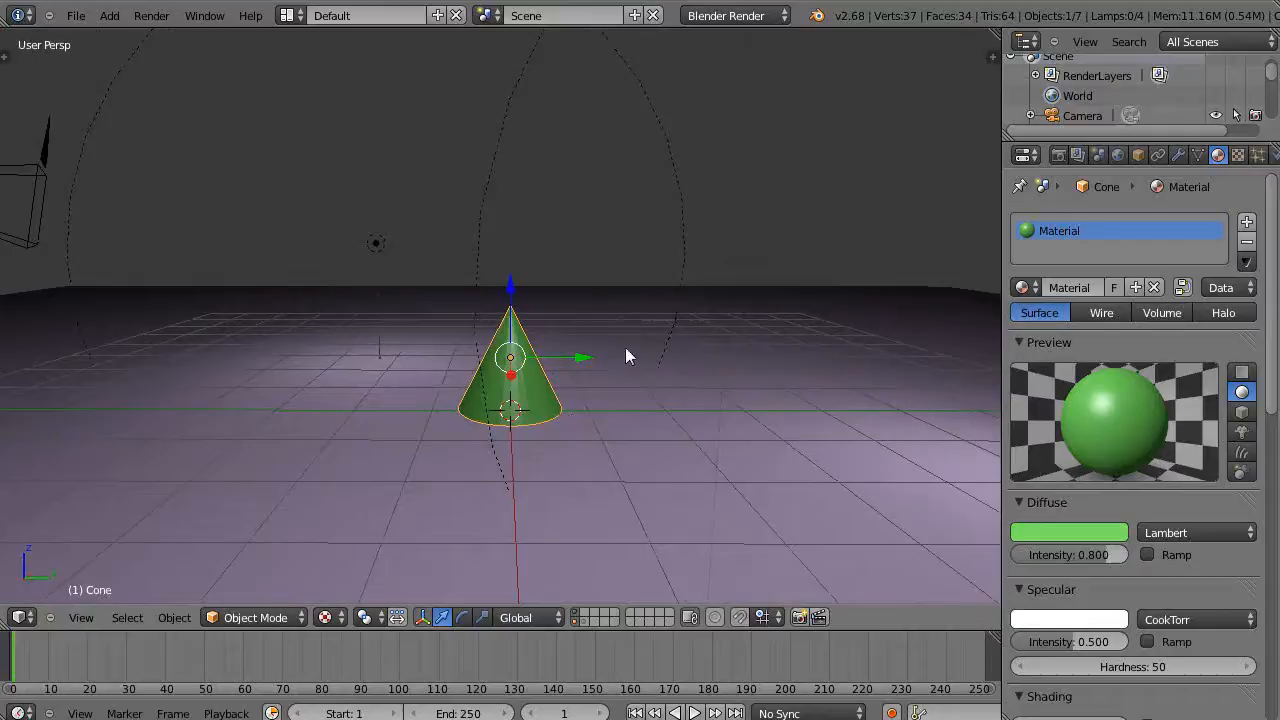
pyautogui.moveTo(510, 370); pyautogui.dragTo(228, 370)
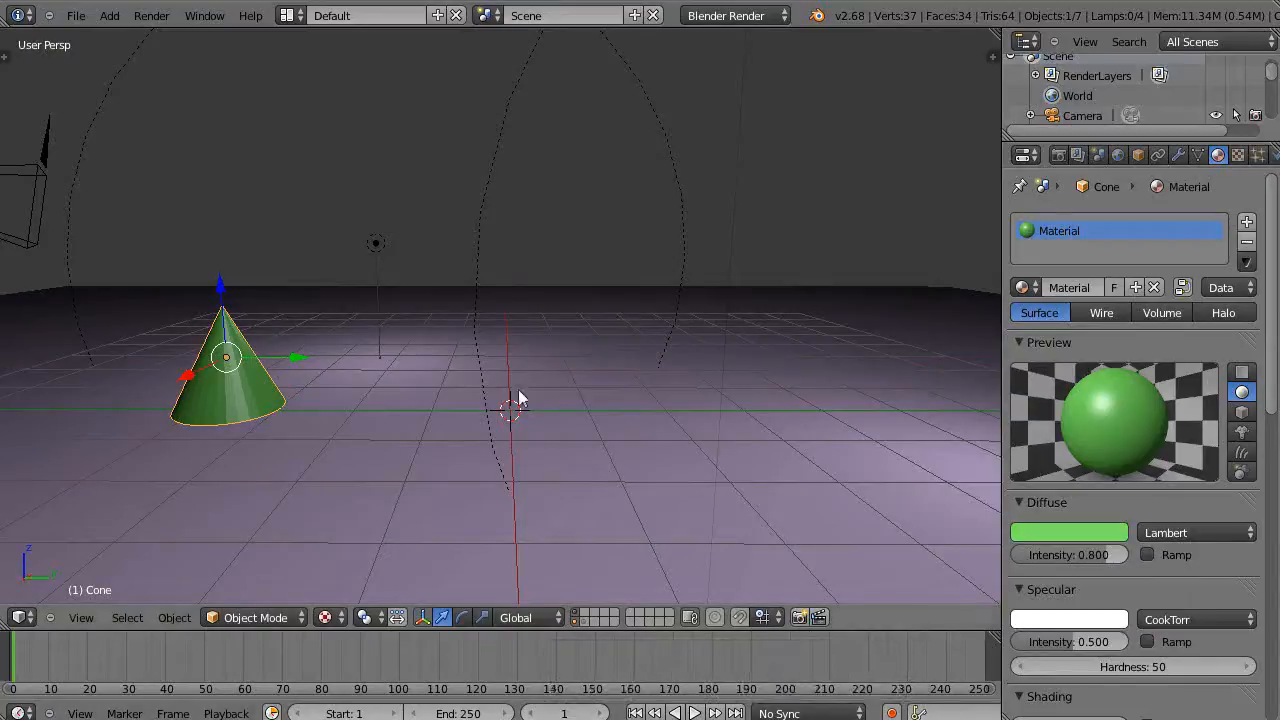
pyautogui.moveTo(370, 370)
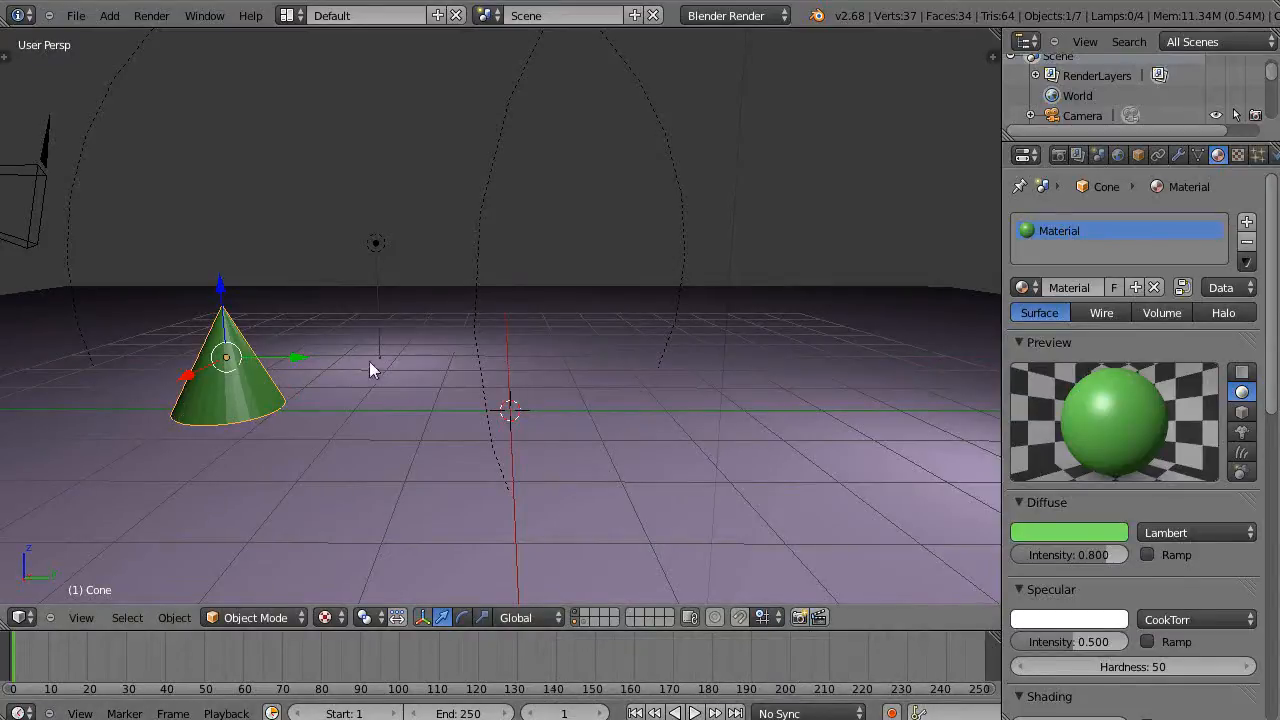
pyautogui.moveTo(417, 303)
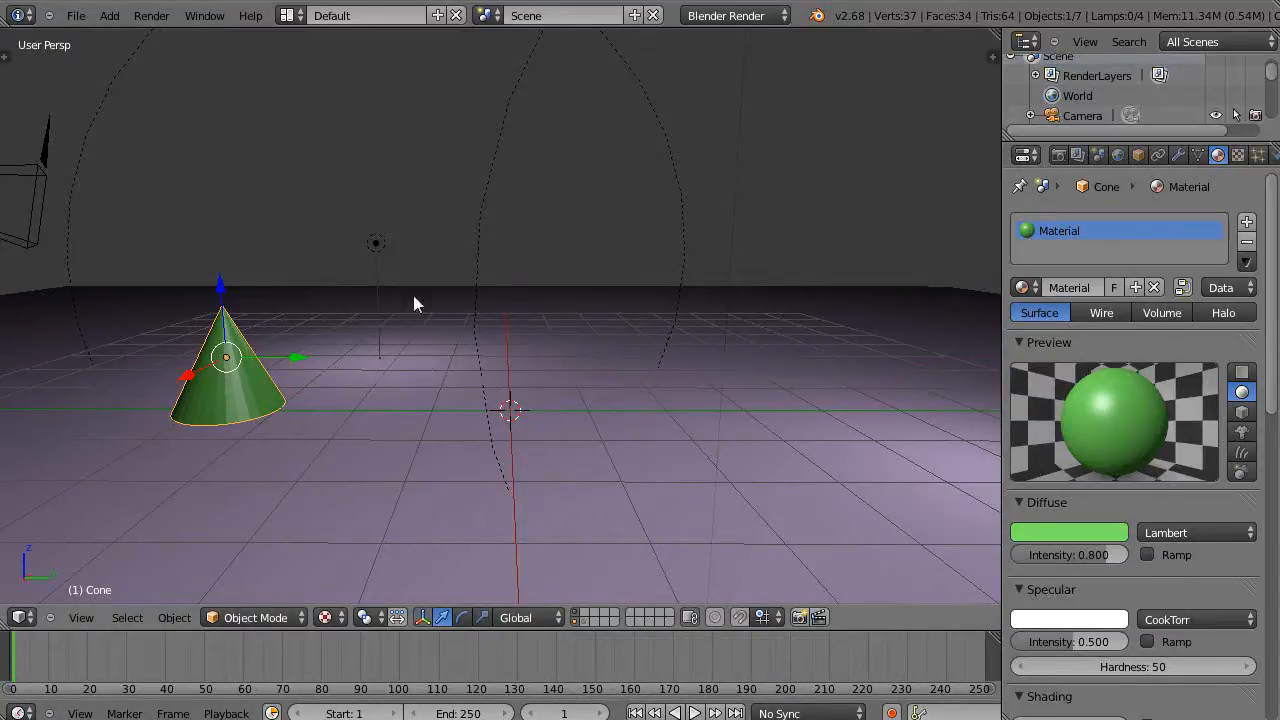
# Insert a Location keyframe for the cone at frame 1.
pyautogui.press('i')
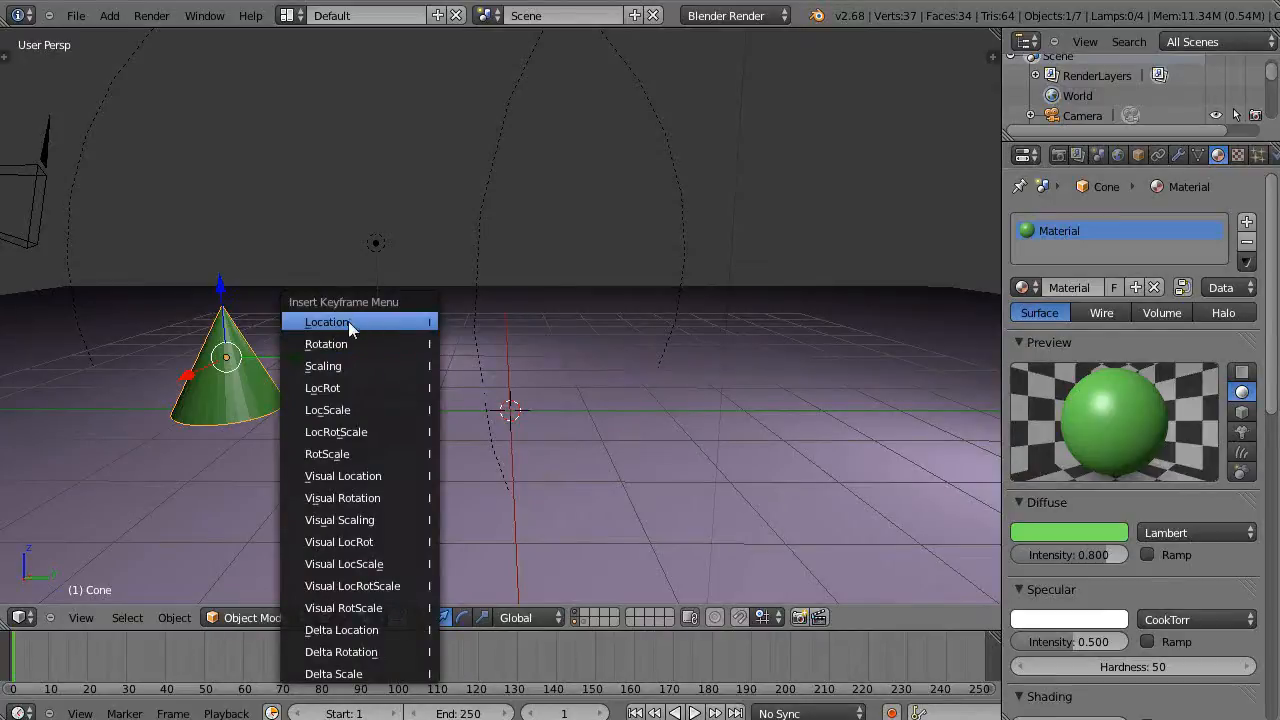
pyautogui.click(328, 321)
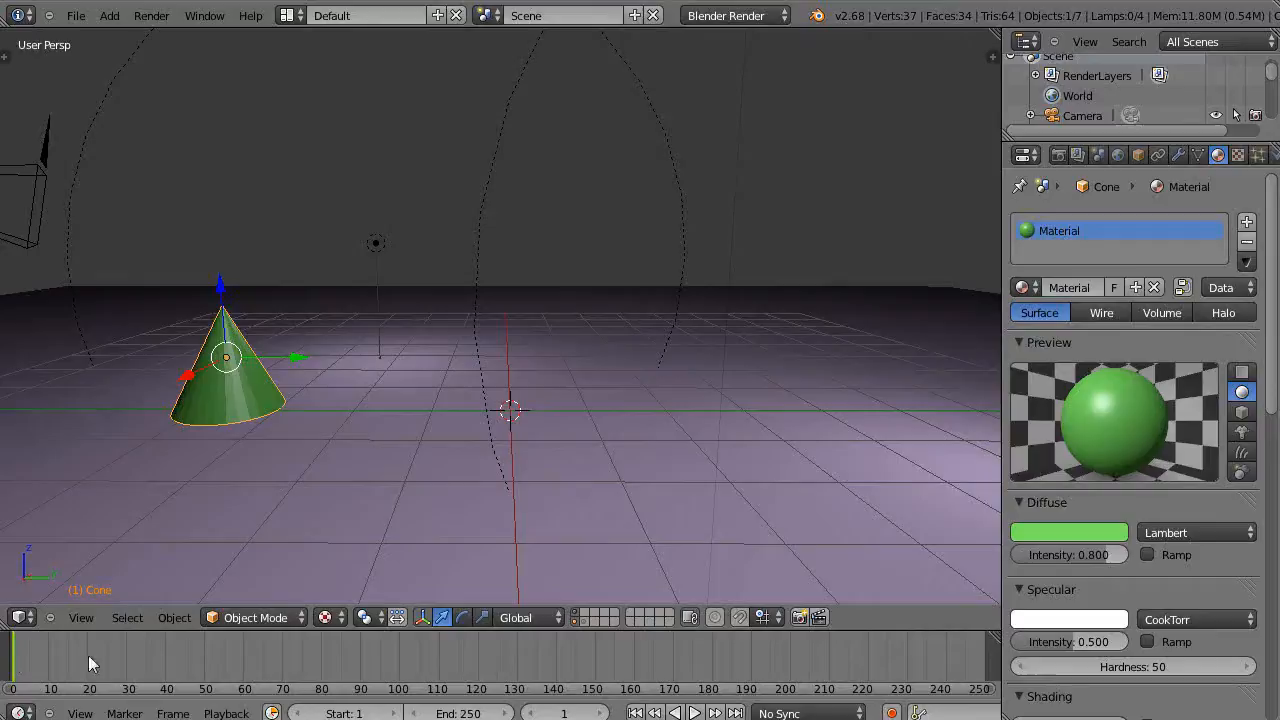
pyautogui.moveTo(249, 672)
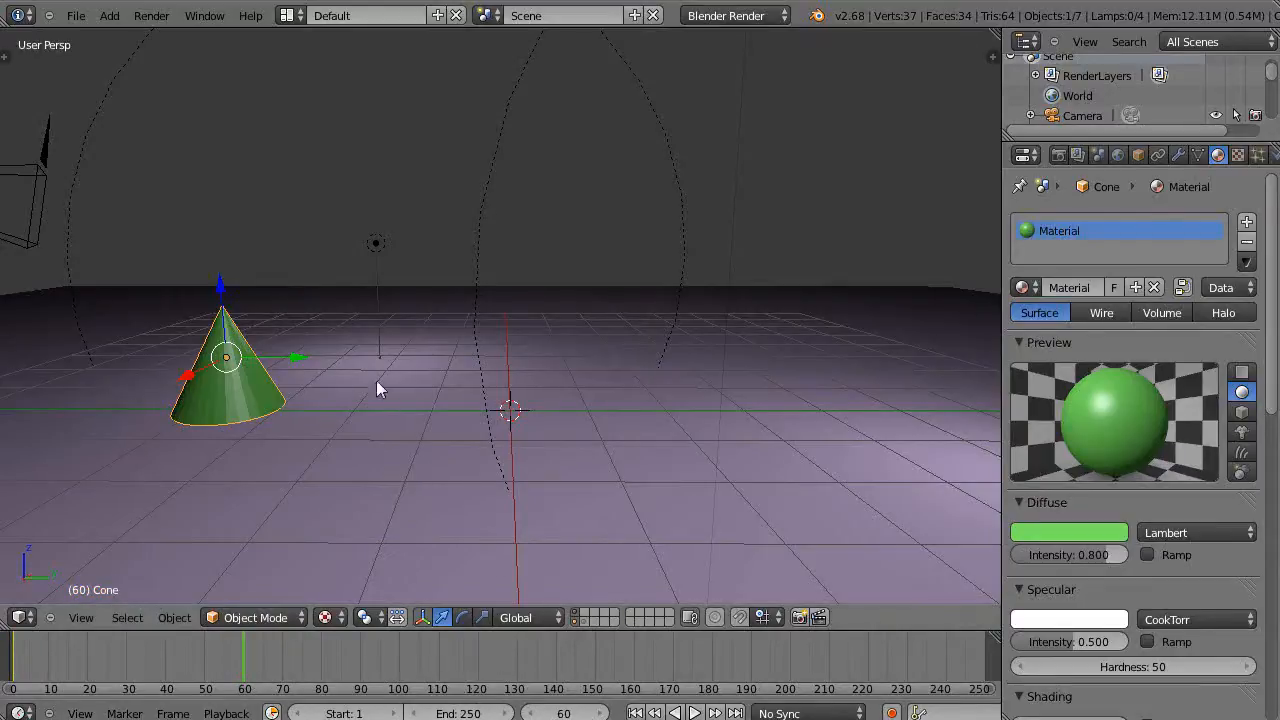
# Move the cone to the right, keyframe its Location at frame 60, and scrub back to frame 1.
pyautogui.moveTo(225, 370); pyautogui.dragTo(725, 370)
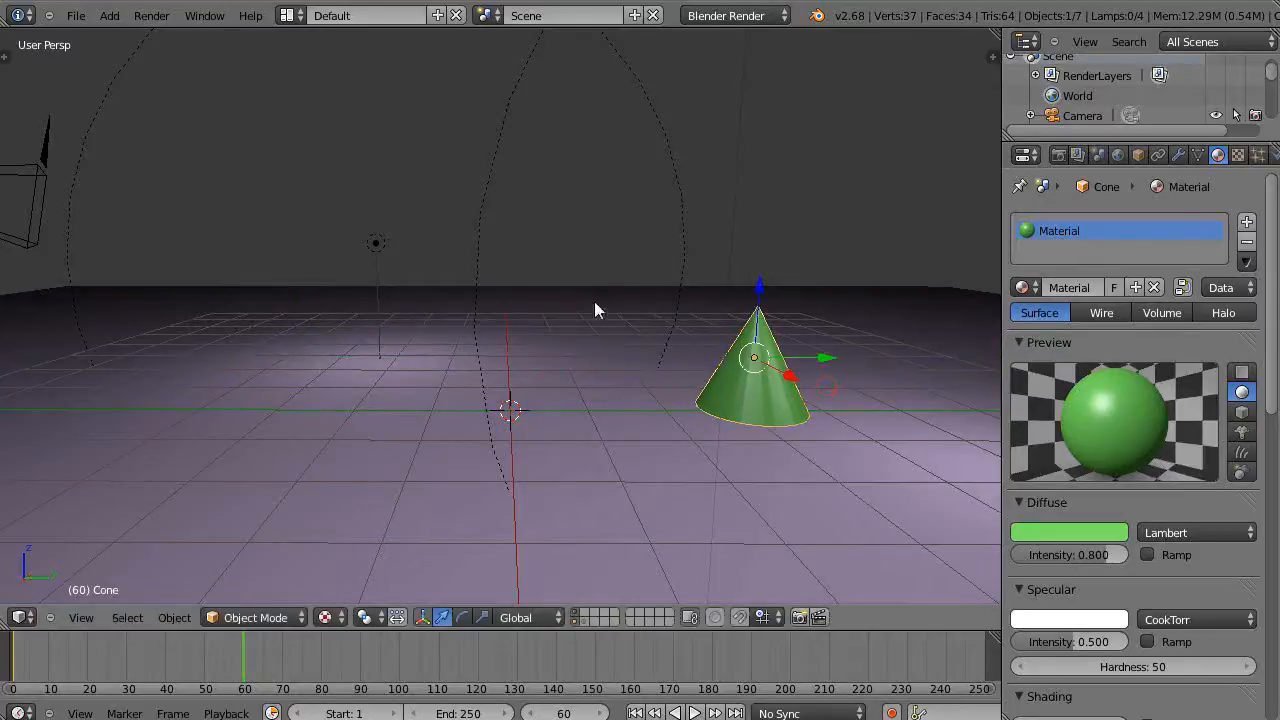
pyautogui.press('i')
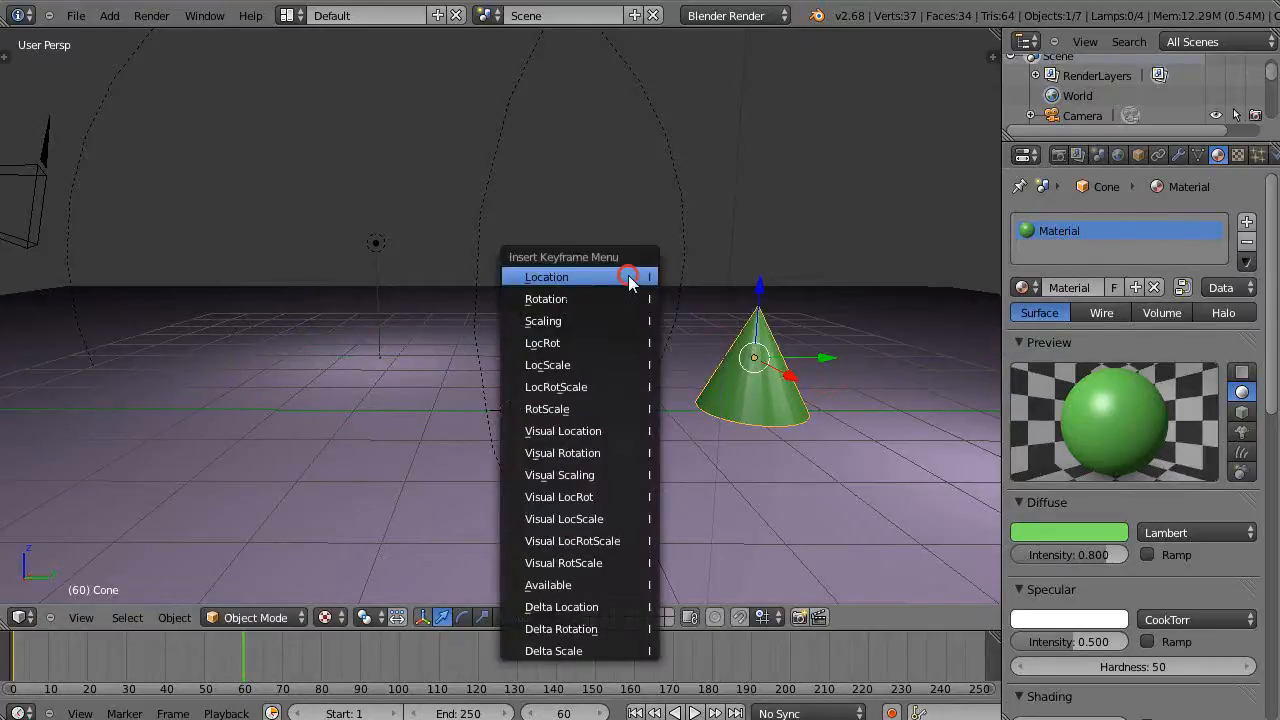
pyautogui.click(546, 277)
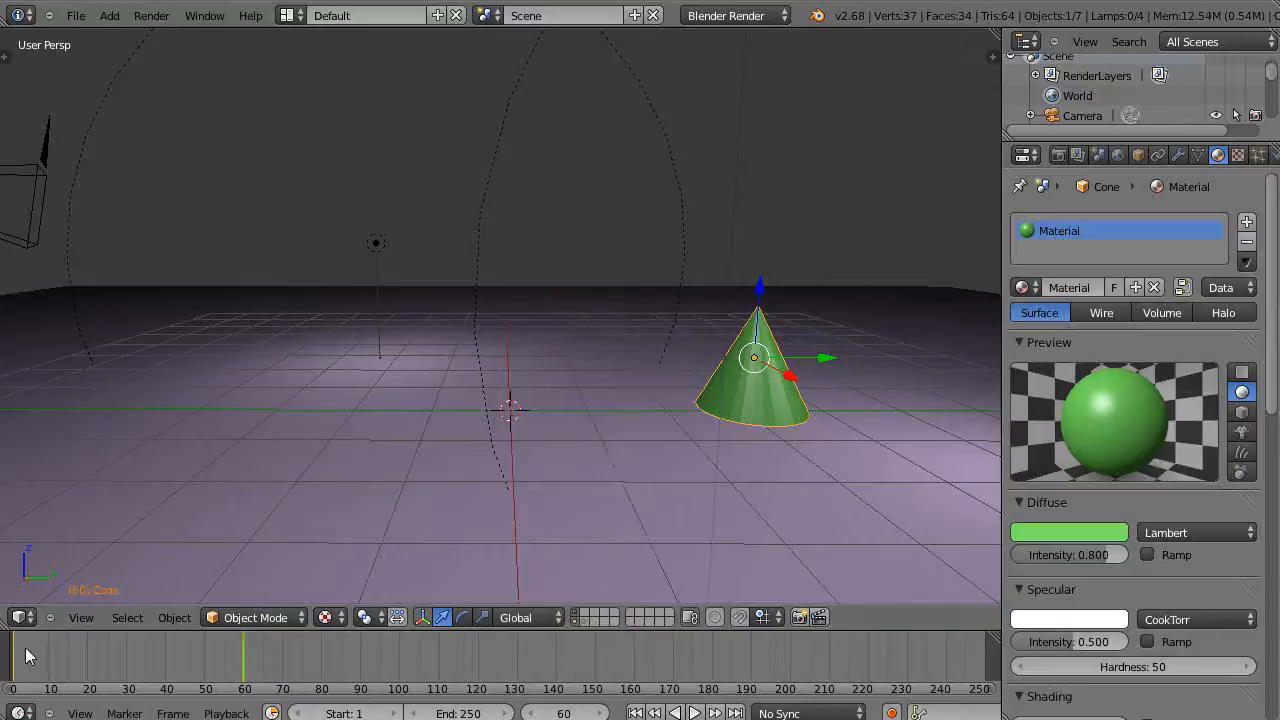
pyautogui.moveTo(267, 657)
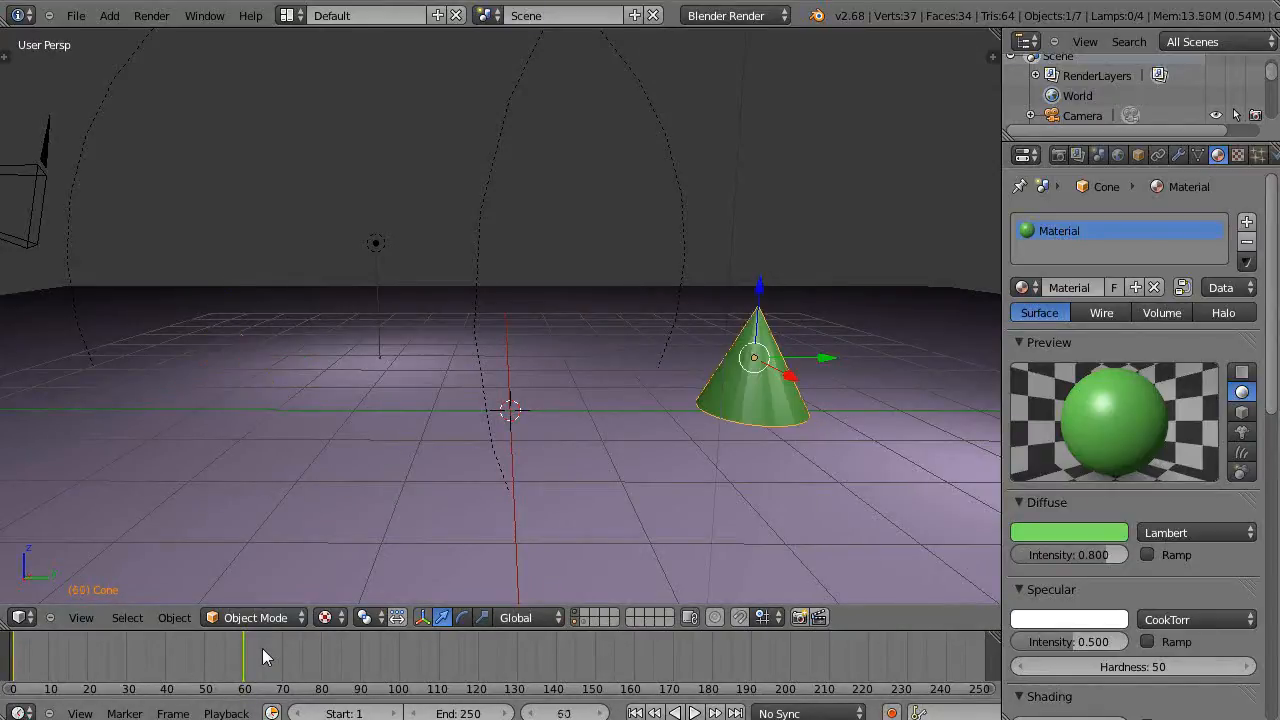
pyautogui.moveTo(755, 357); pyautogui.dragTo(225, 357)
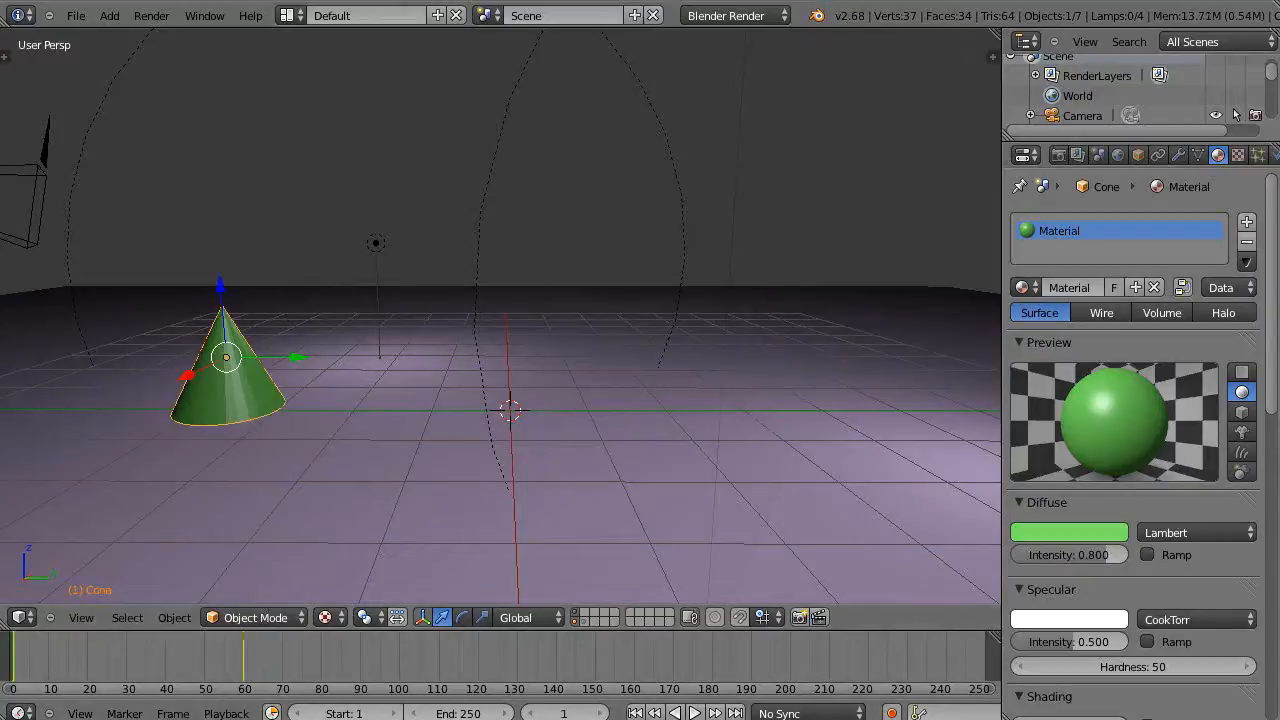
pyautogui.moveTo(695, 712)
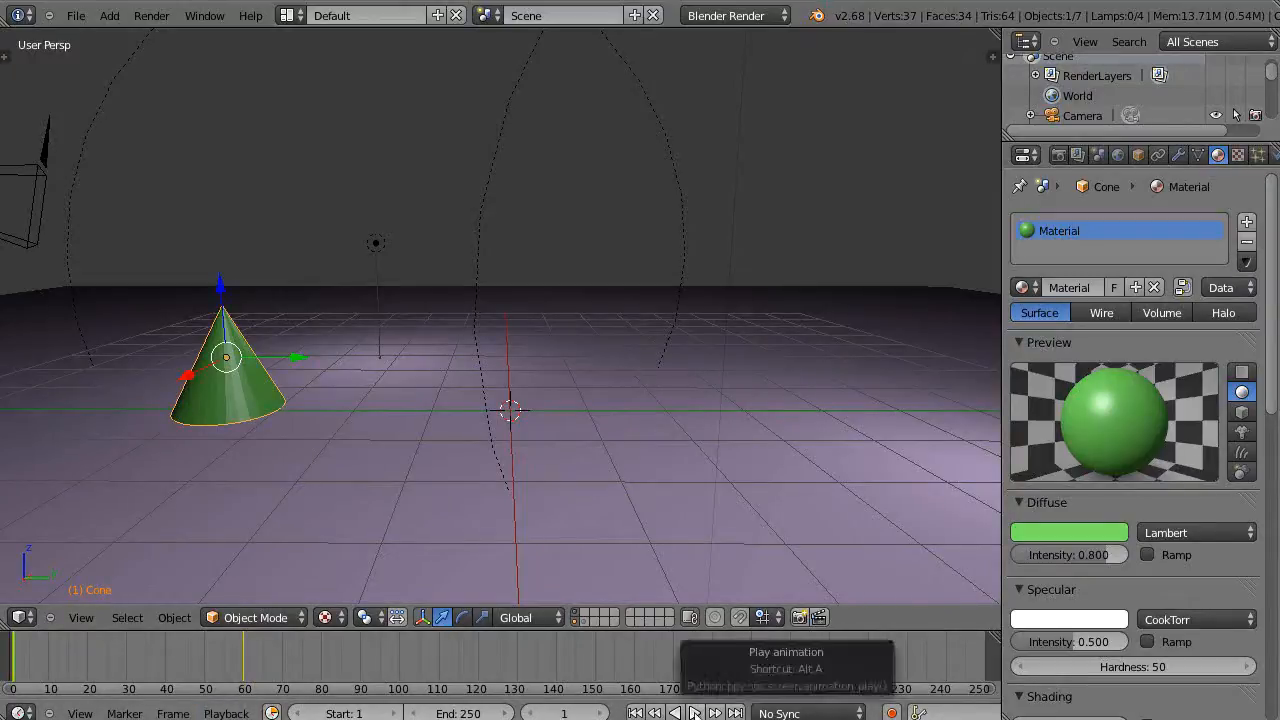
pyautogui.moveTo(245, 608)
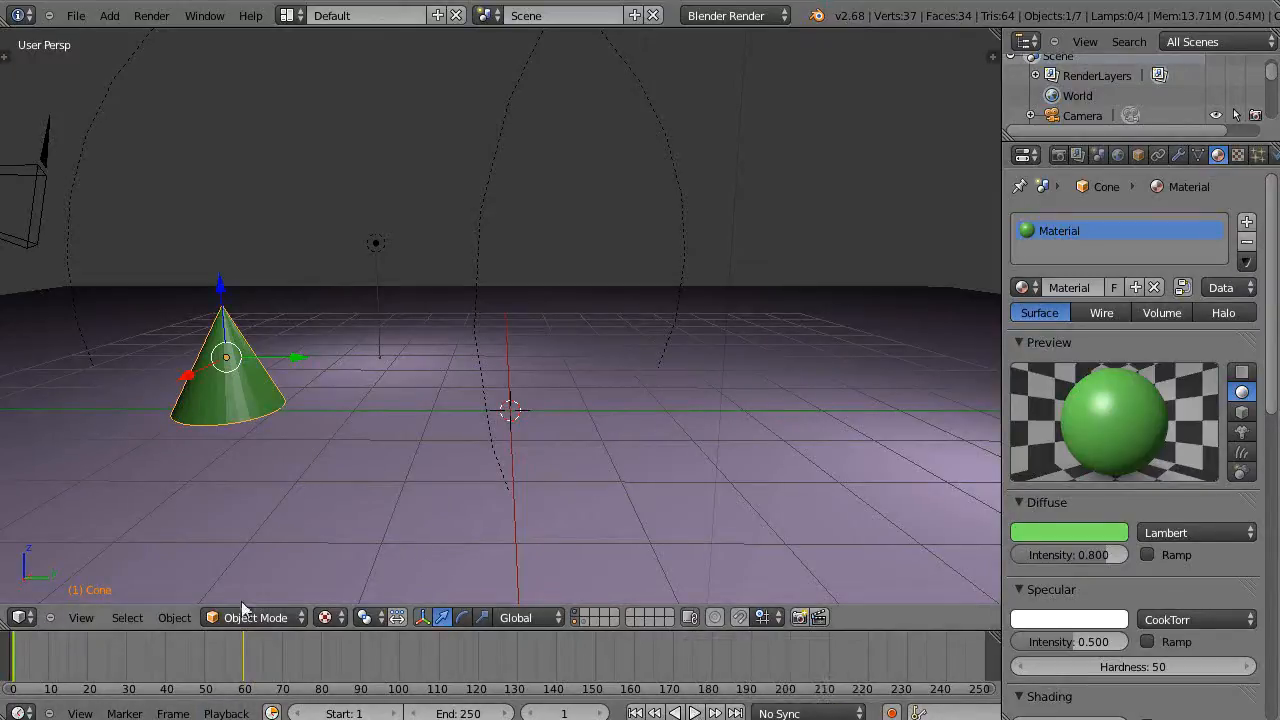
# Switch the lower area to the Graph Editor and expand the cone's Location into X, Y, Z curves.
pyautogui.click(685, 713)
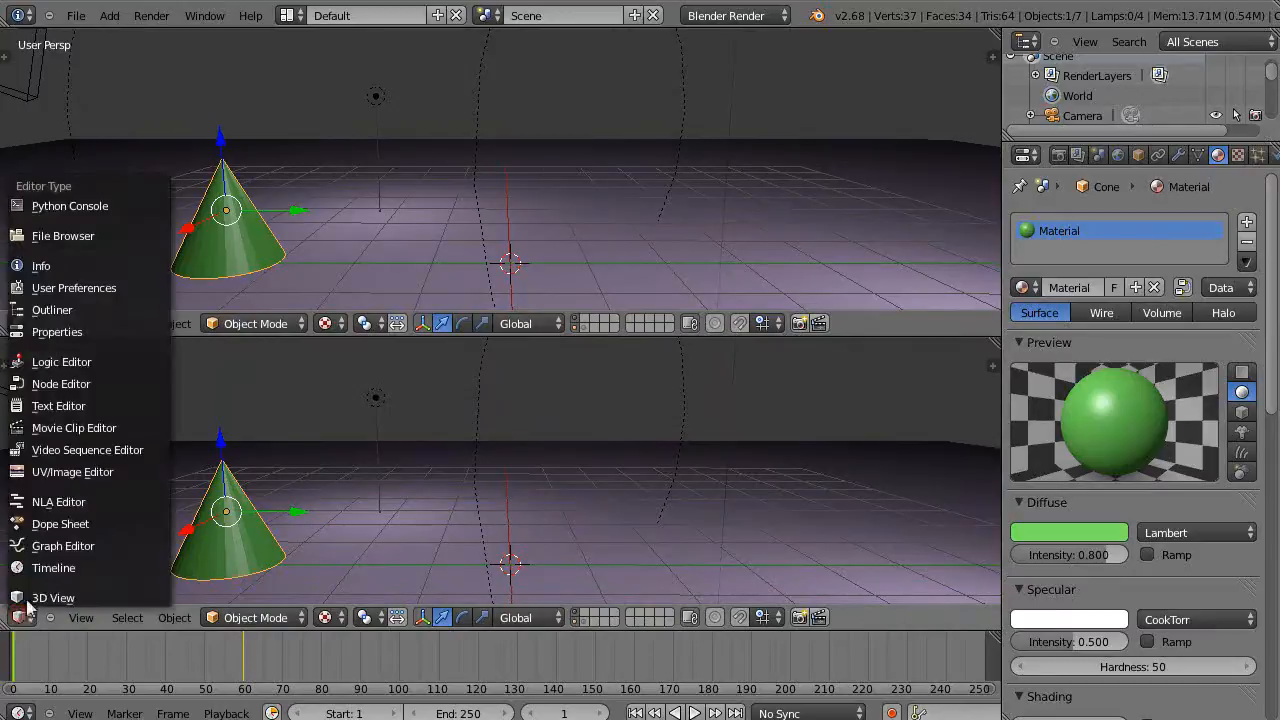
pyautogui.click(63, 545)
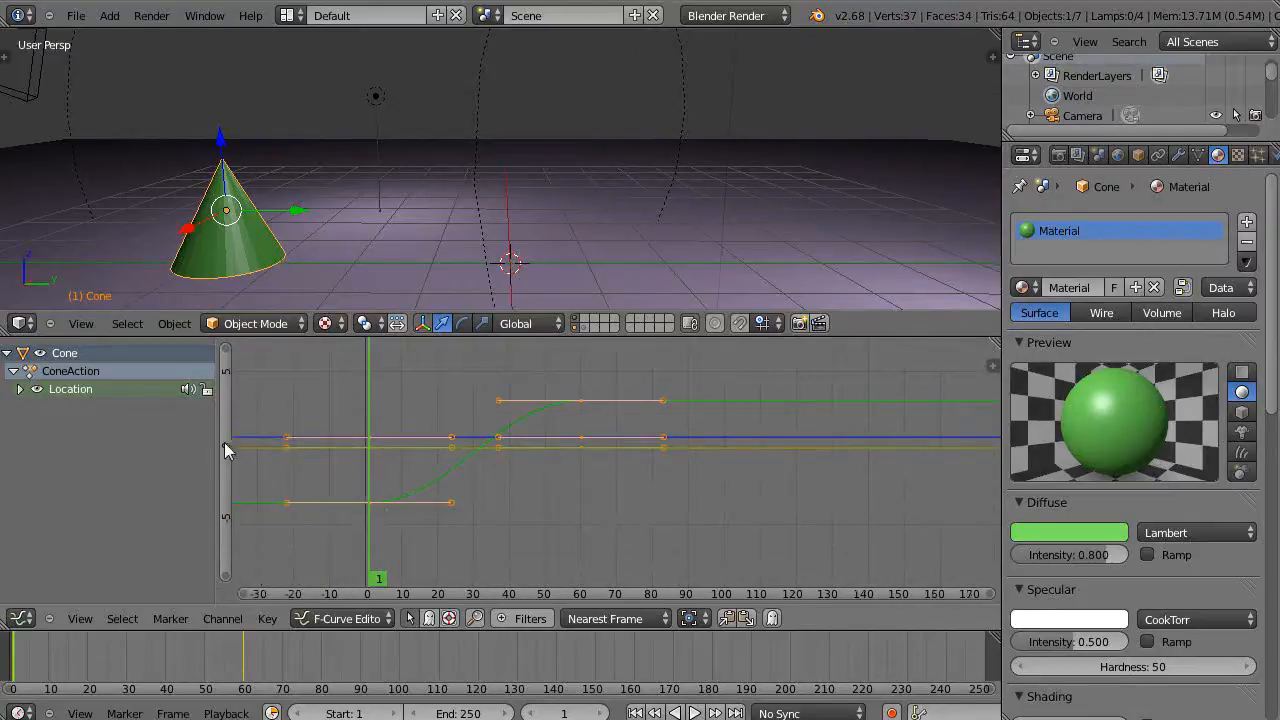
pyautogui.click(20, 389)
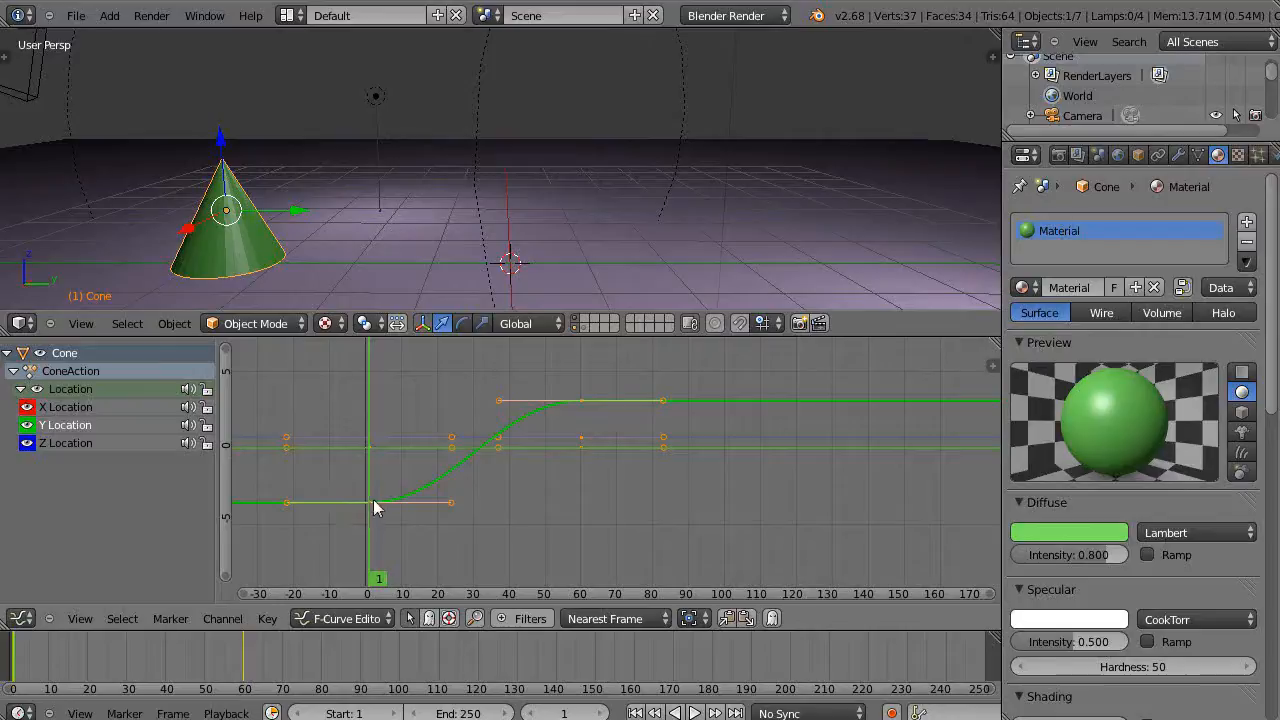
pyautogui.moveTo(228, 528)
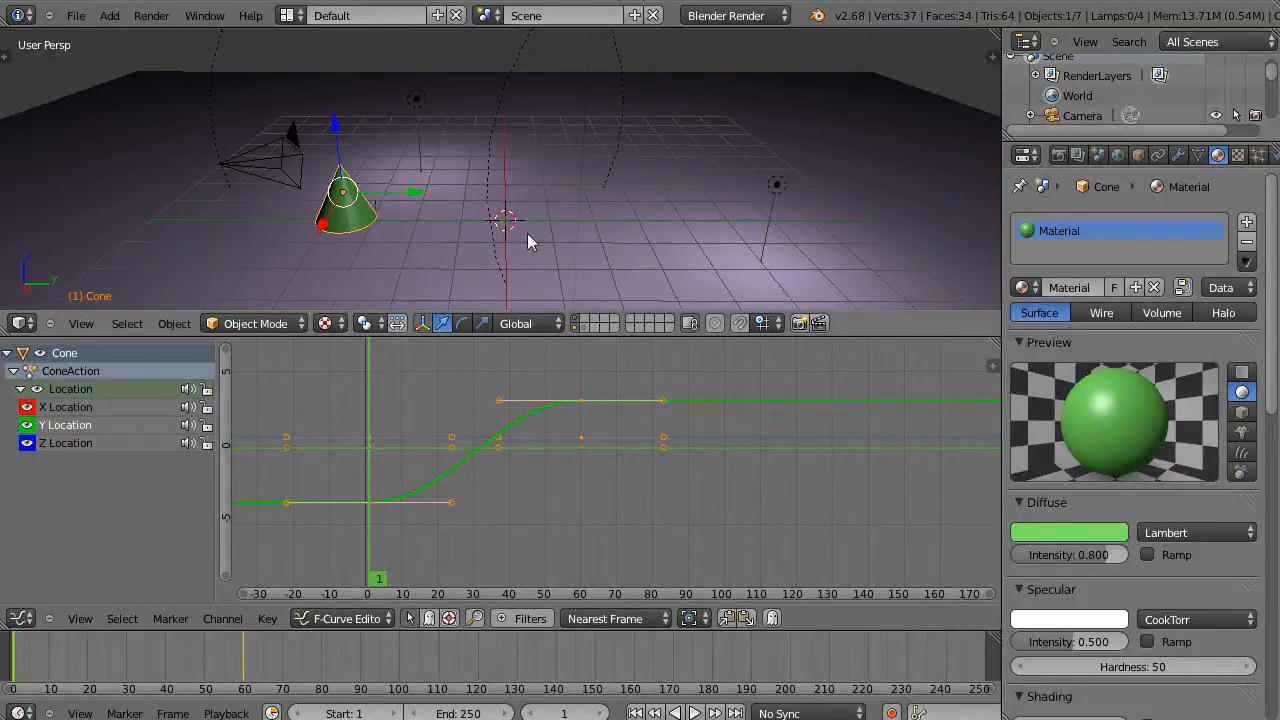
pyautogui.moveTo(755, 212)
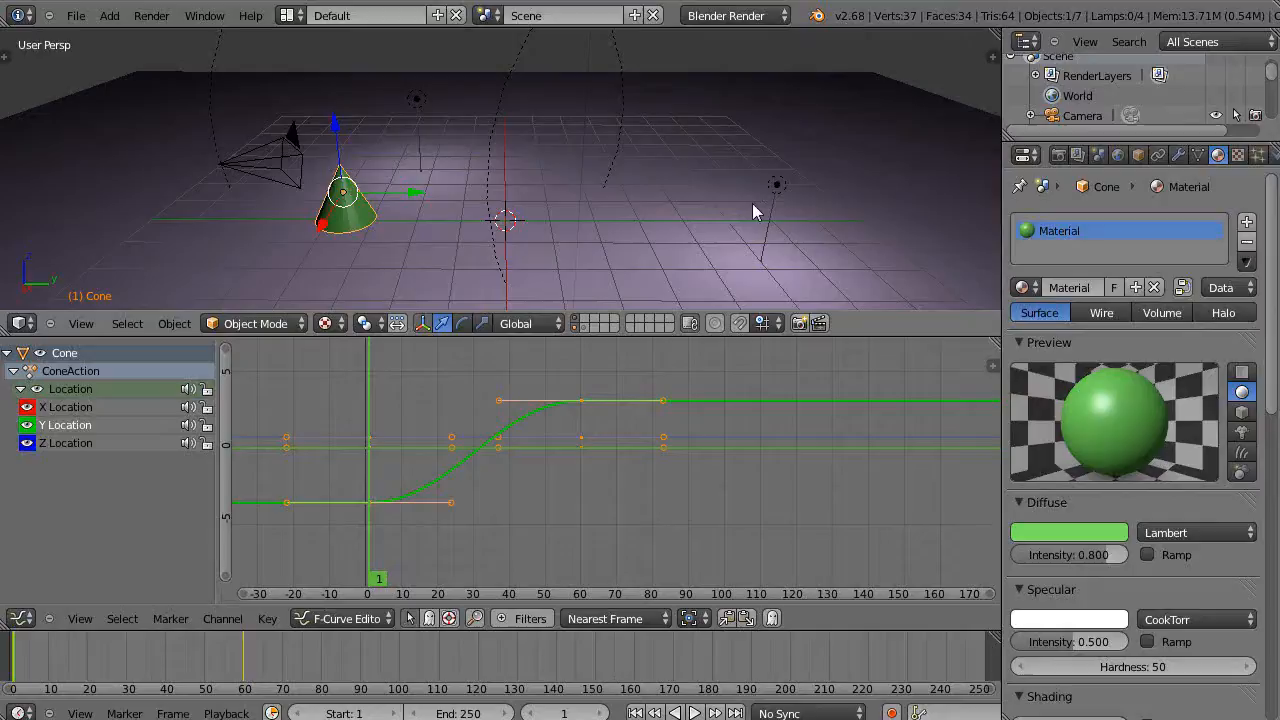
pyautogui.moveTo(232, 660)
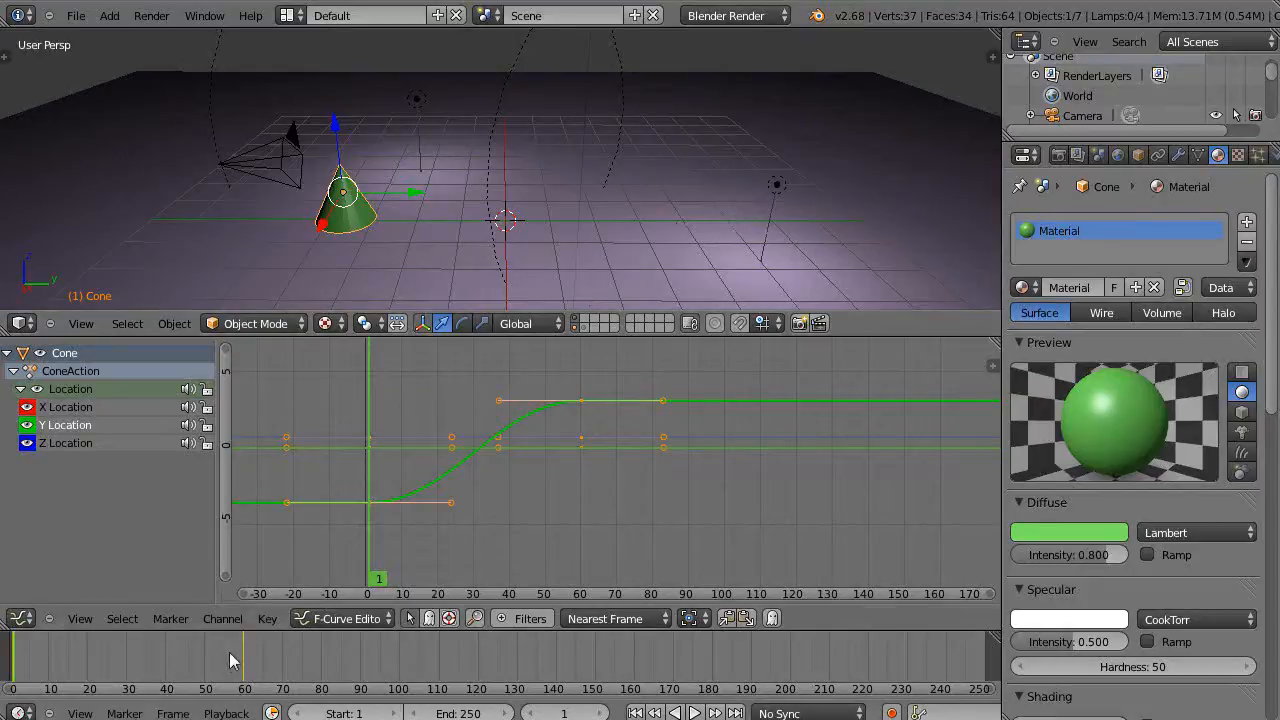
# Set the location curves' Extrapolation Mode to Linear Extrapolation via the Channel menu.
pyautogui.click(222, 618)
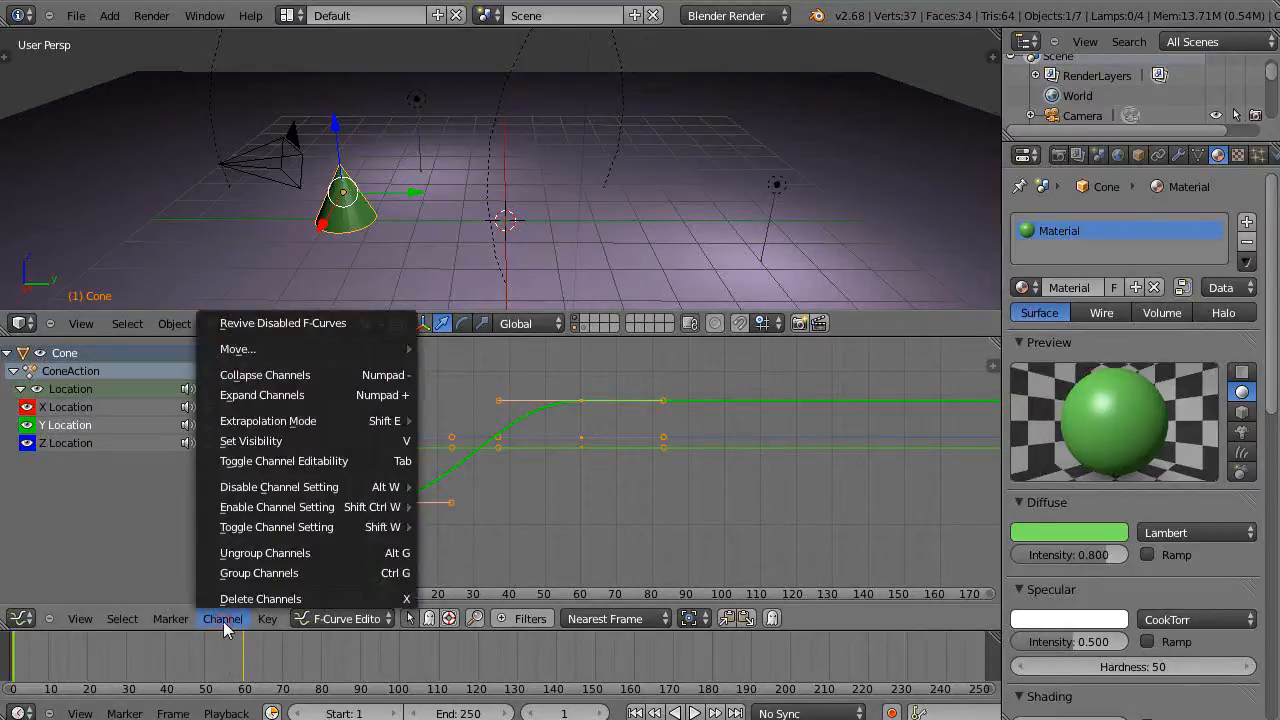
pyautogui.moveTo(268, 420)
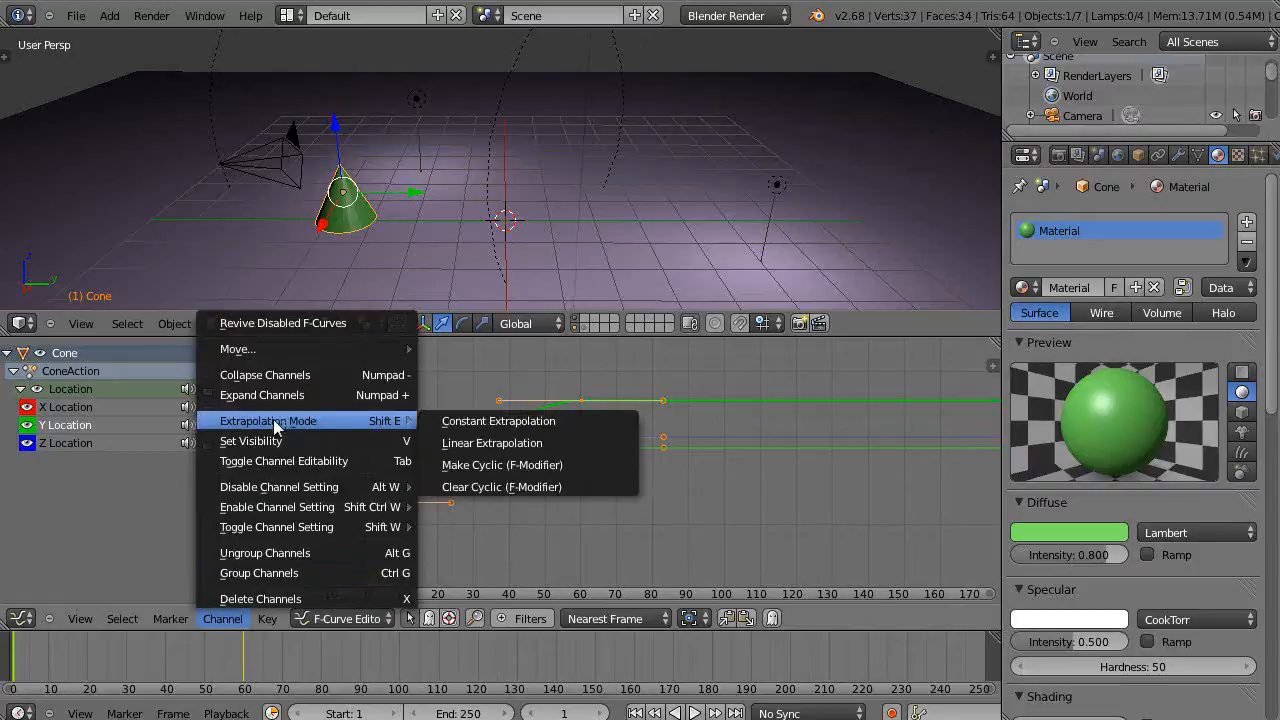
pyautogui.click(492, 443)
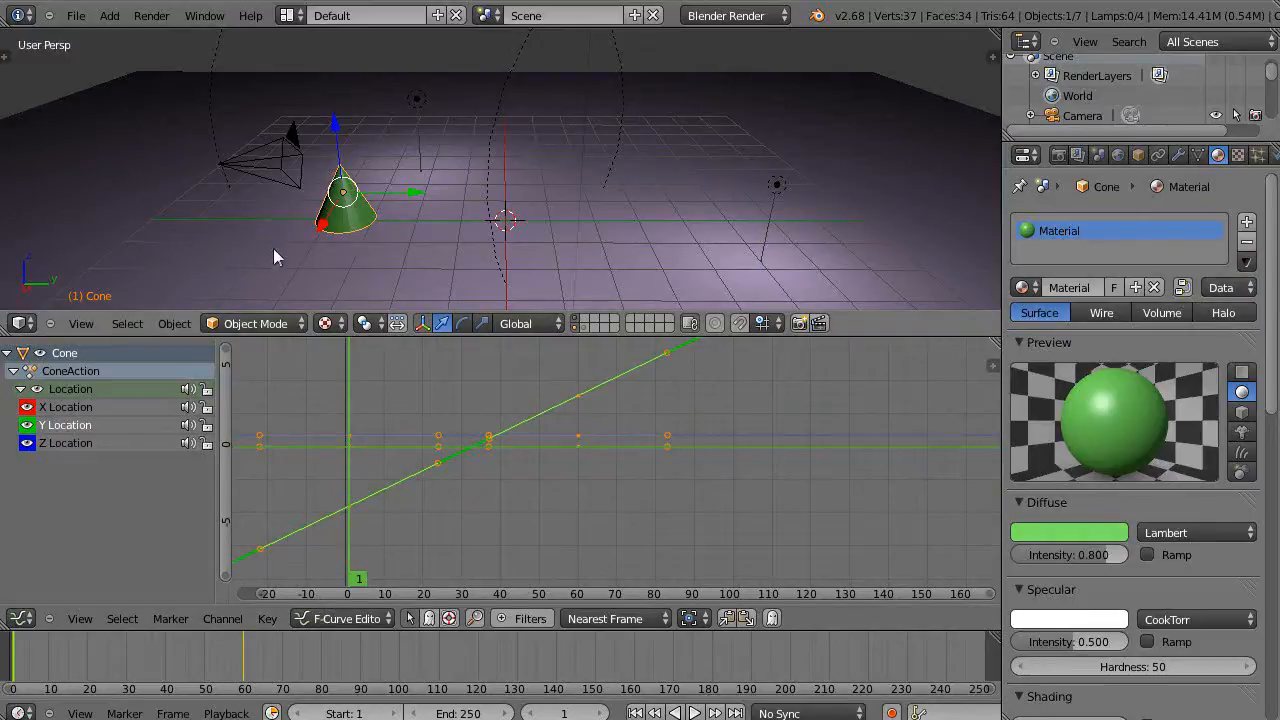
pyautogui.click(684, 713)
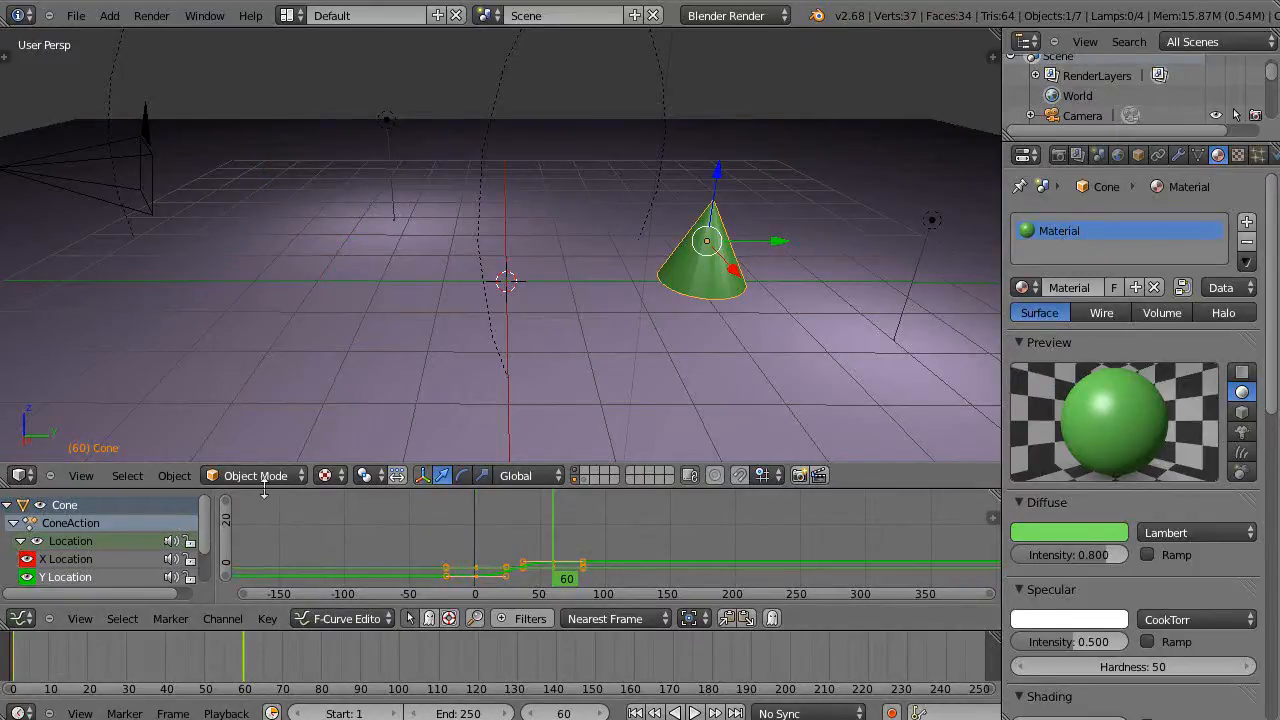
# Enlarge the Graph Editor area and select the Y Location curve.
pyautogui.moveTo(500, 490); pyautogui.dragTo(500, 280)
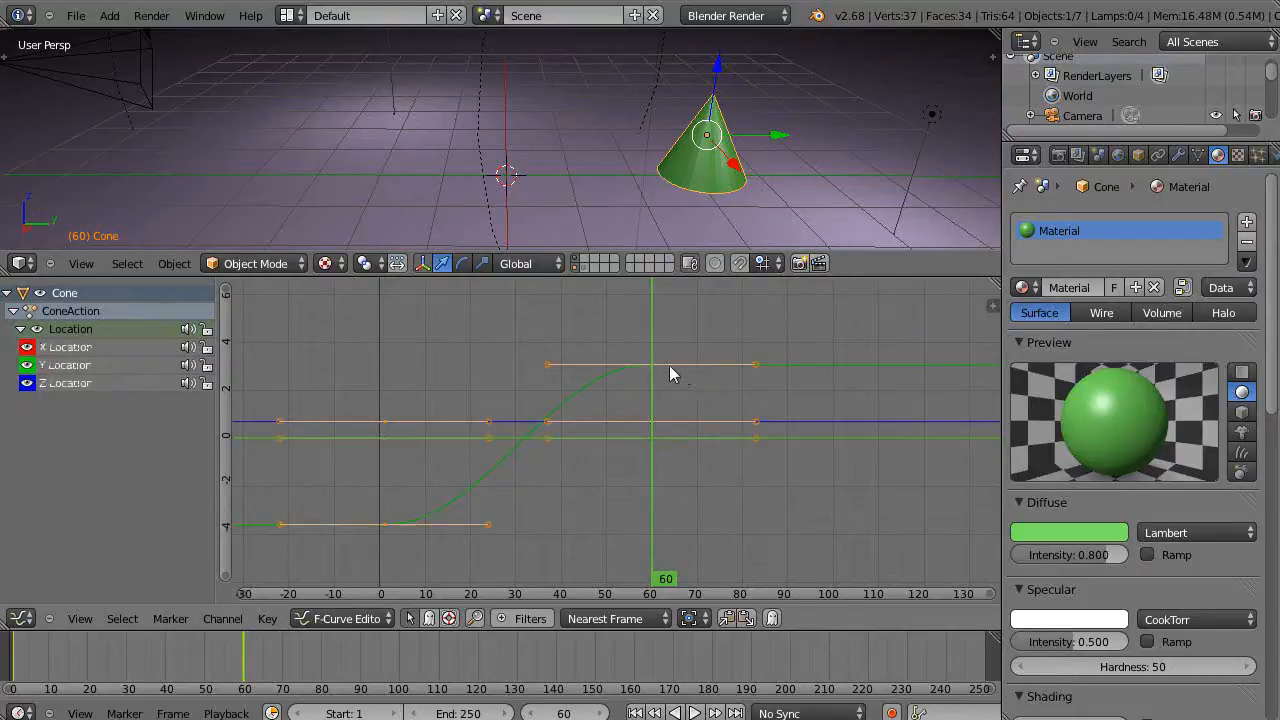
pyautogui.moveTo(385, 388)
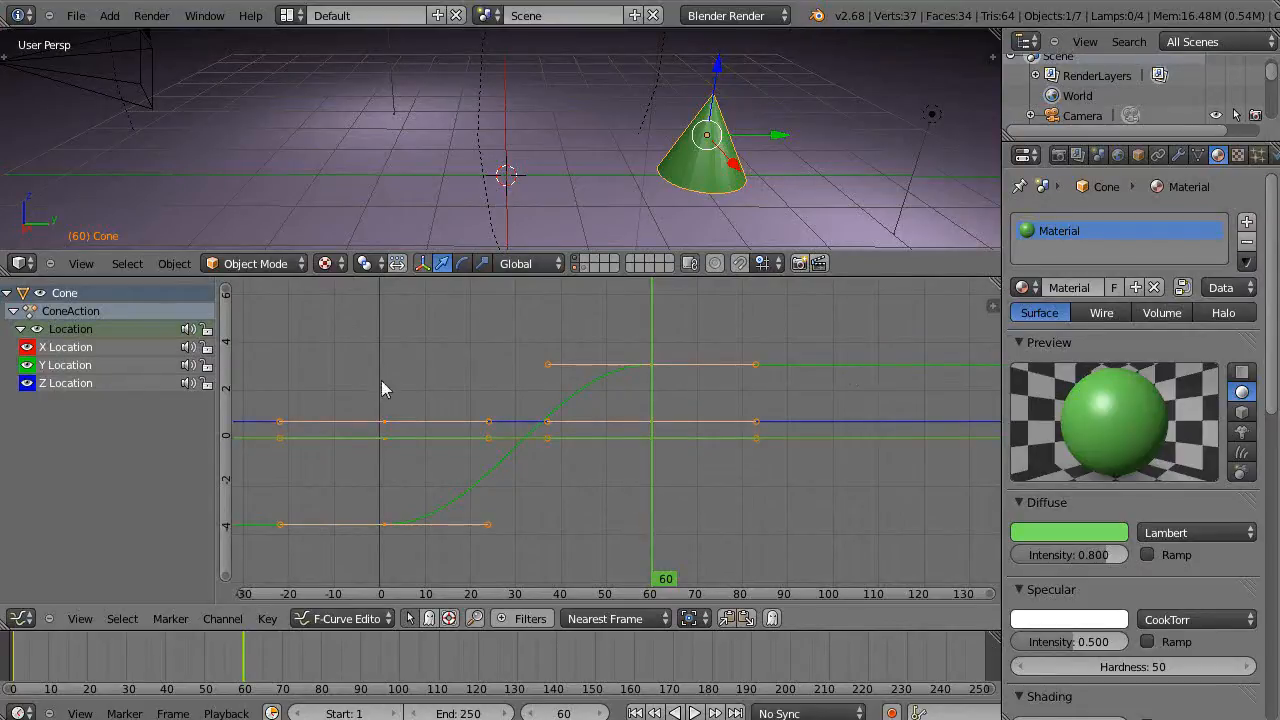
pyautogui.moveTo(553, 403)
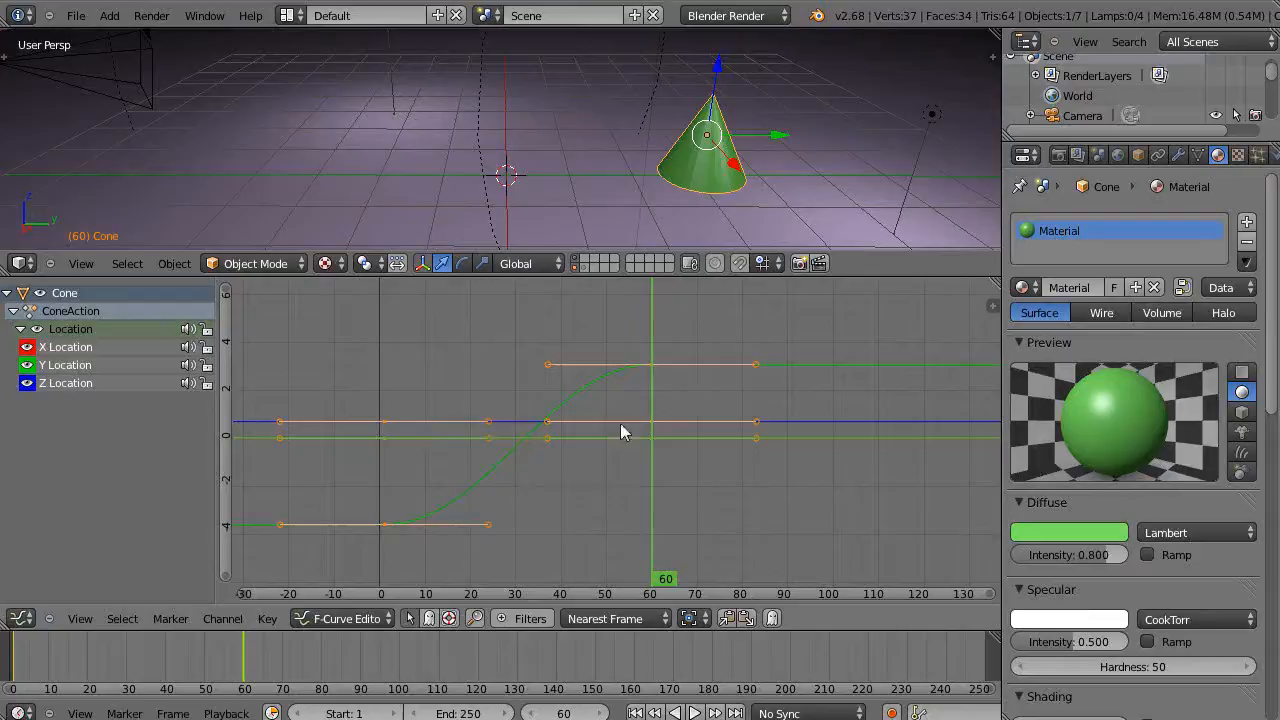
pyautogui.click(650, 365)
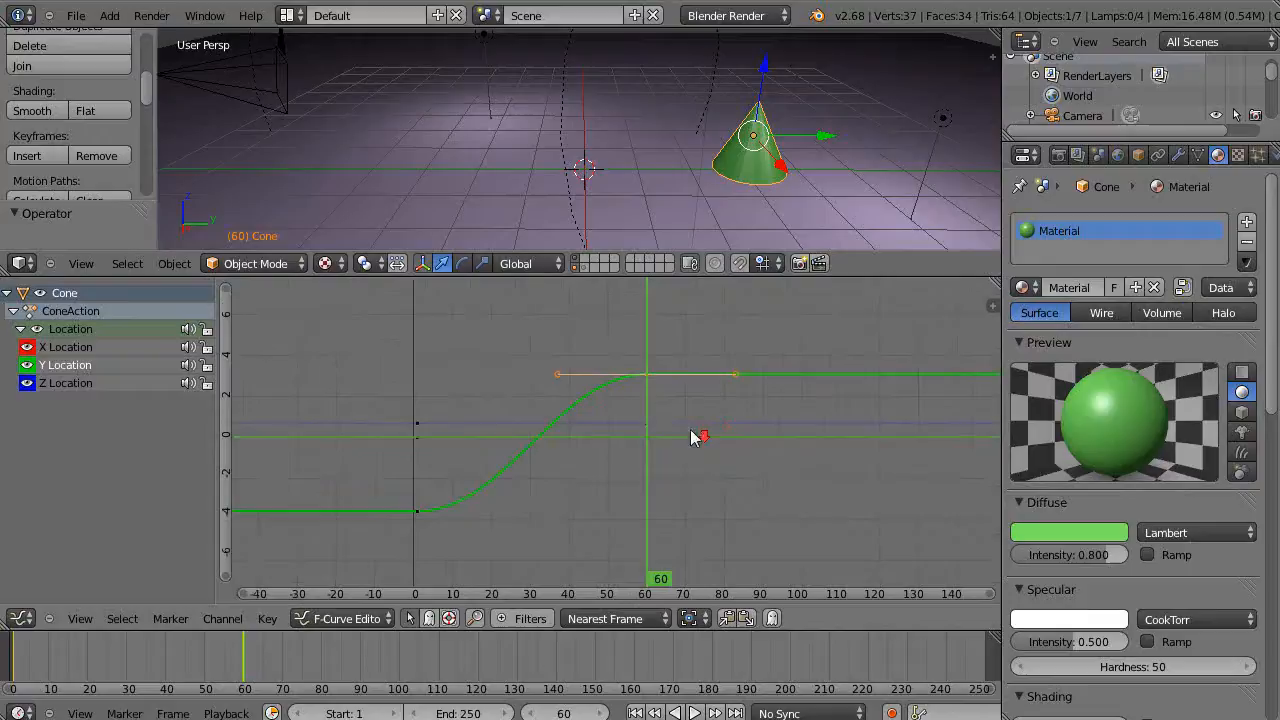
pyautogui.moveTo(648, 451)
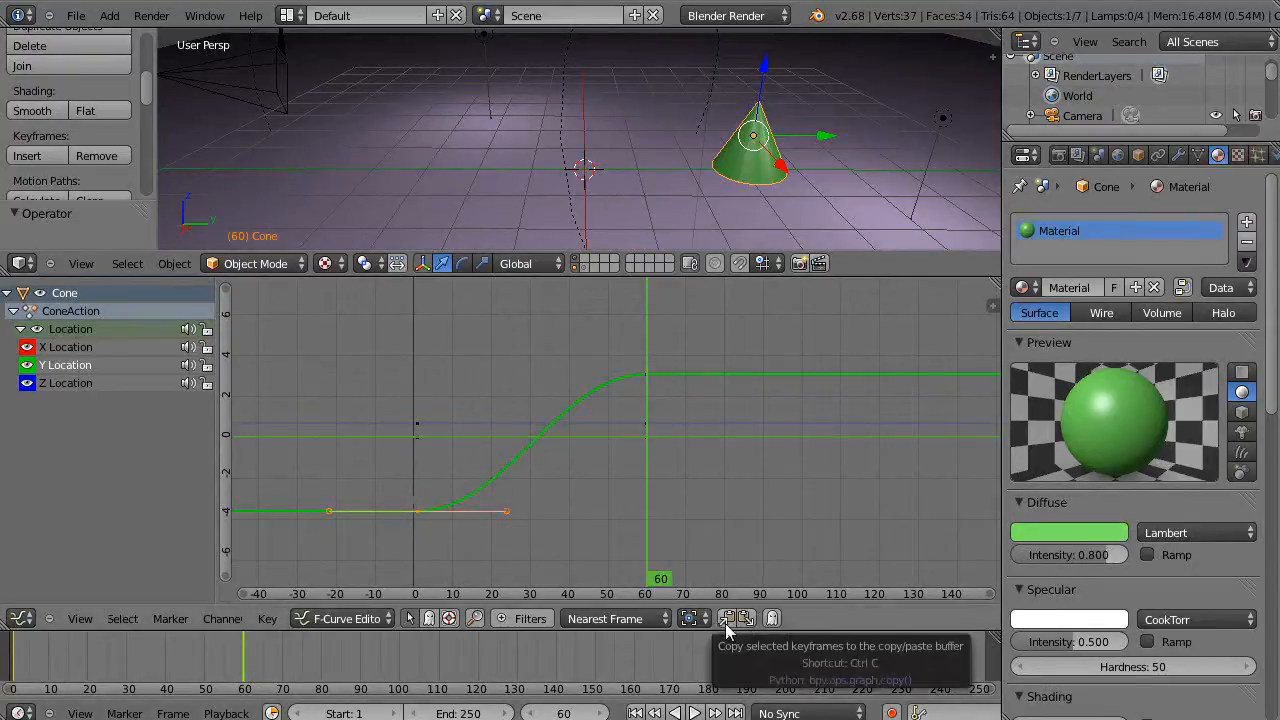
pyautogui.moveTo(750, 618)
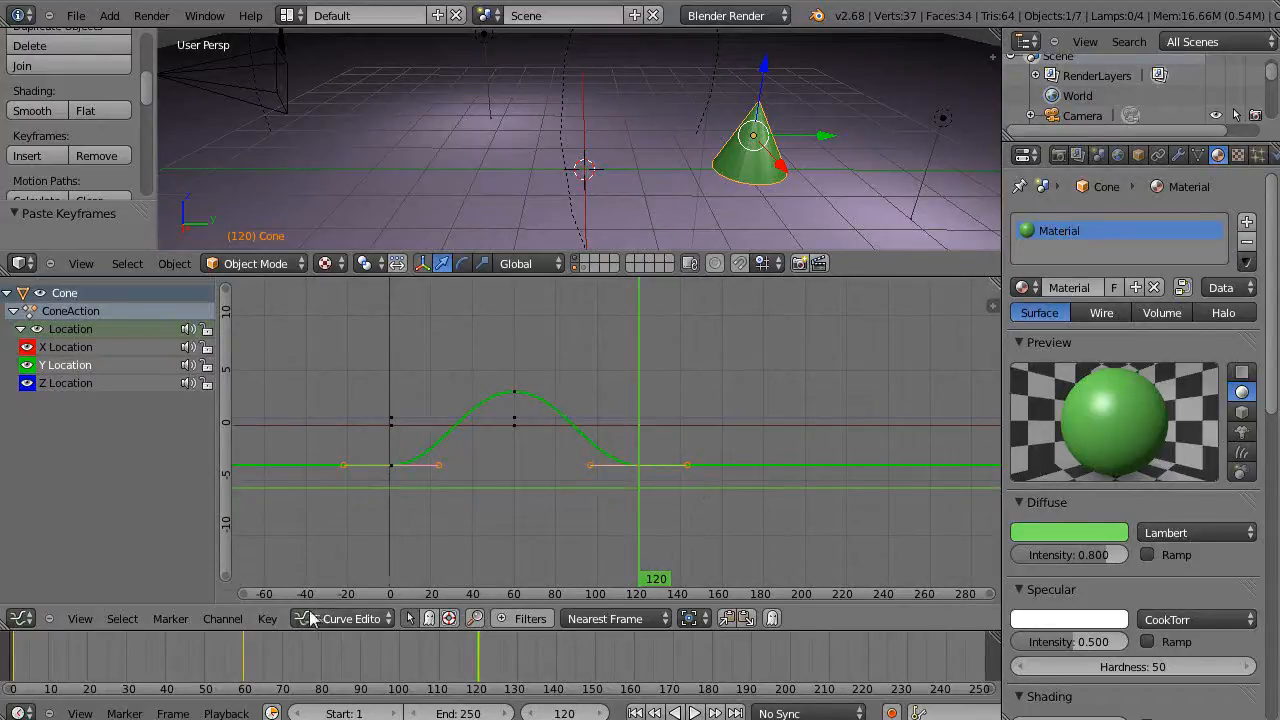
# Apply Make Cyclic (F-Modifier) extrapolation to the Y Location curve.
pyautogui.click(222, 618)
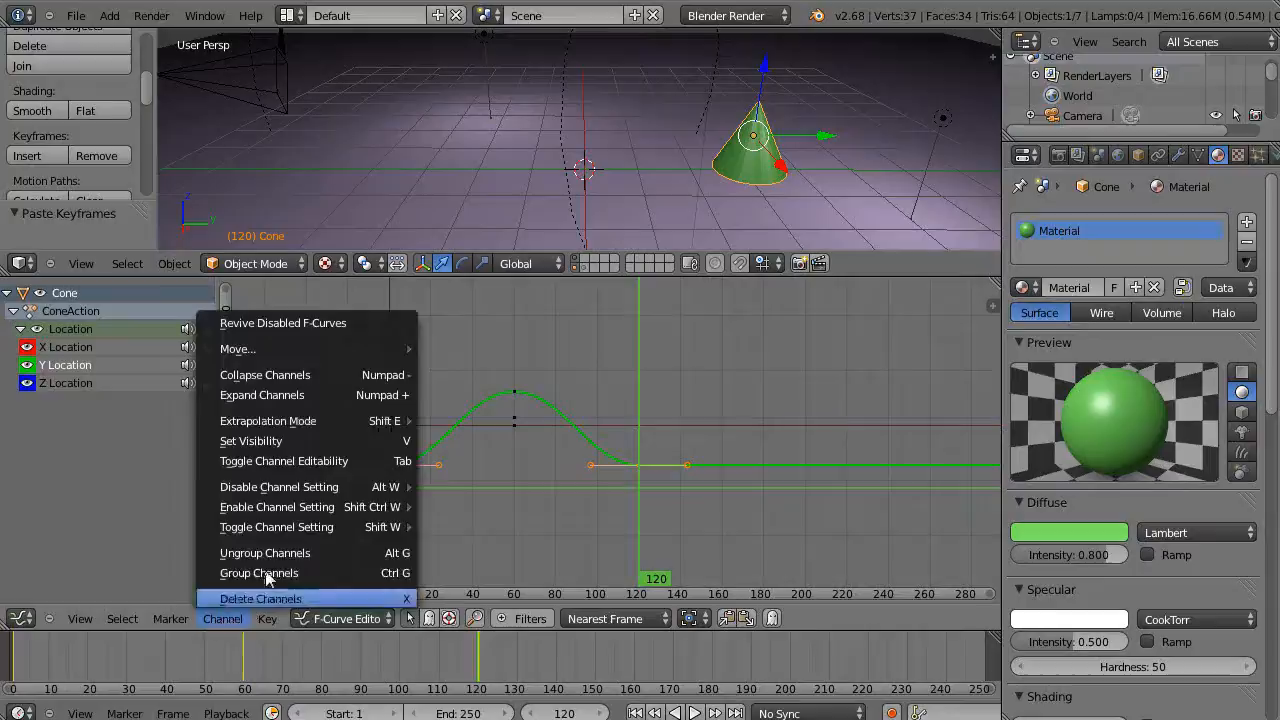
pyautogui.moveTo(267, 420)
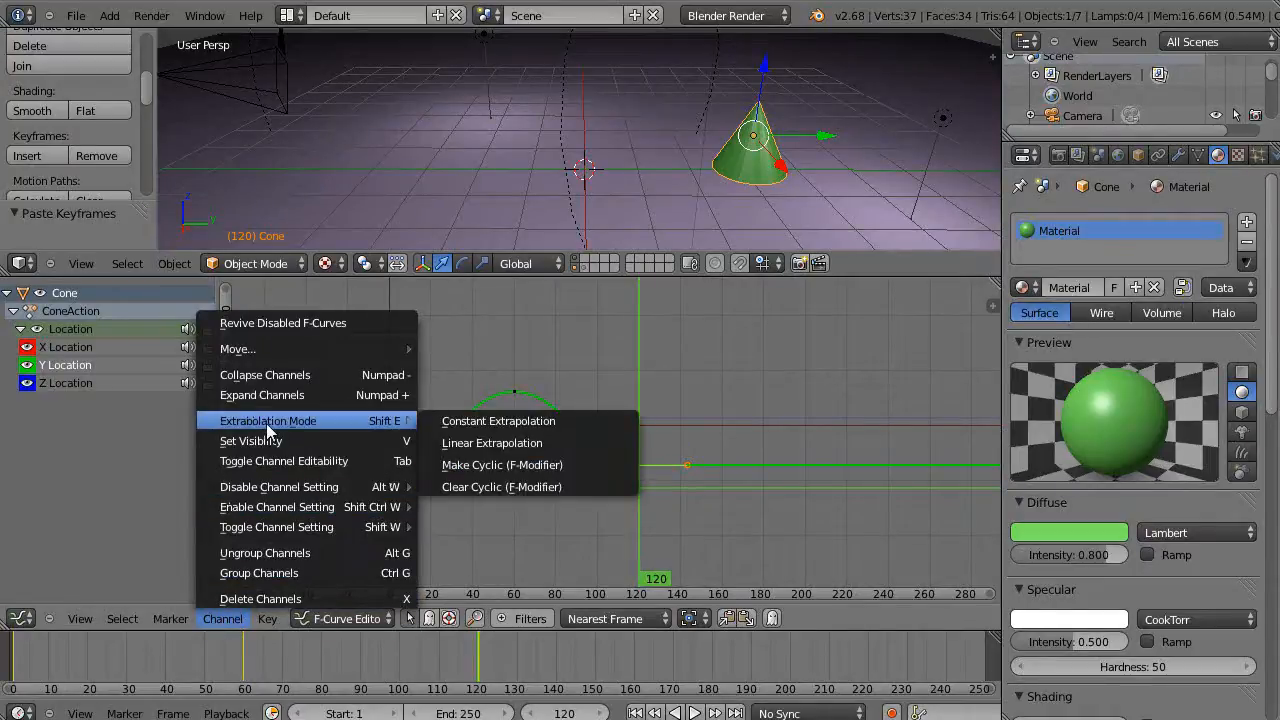
pyautogui.moveTo(491, 443)
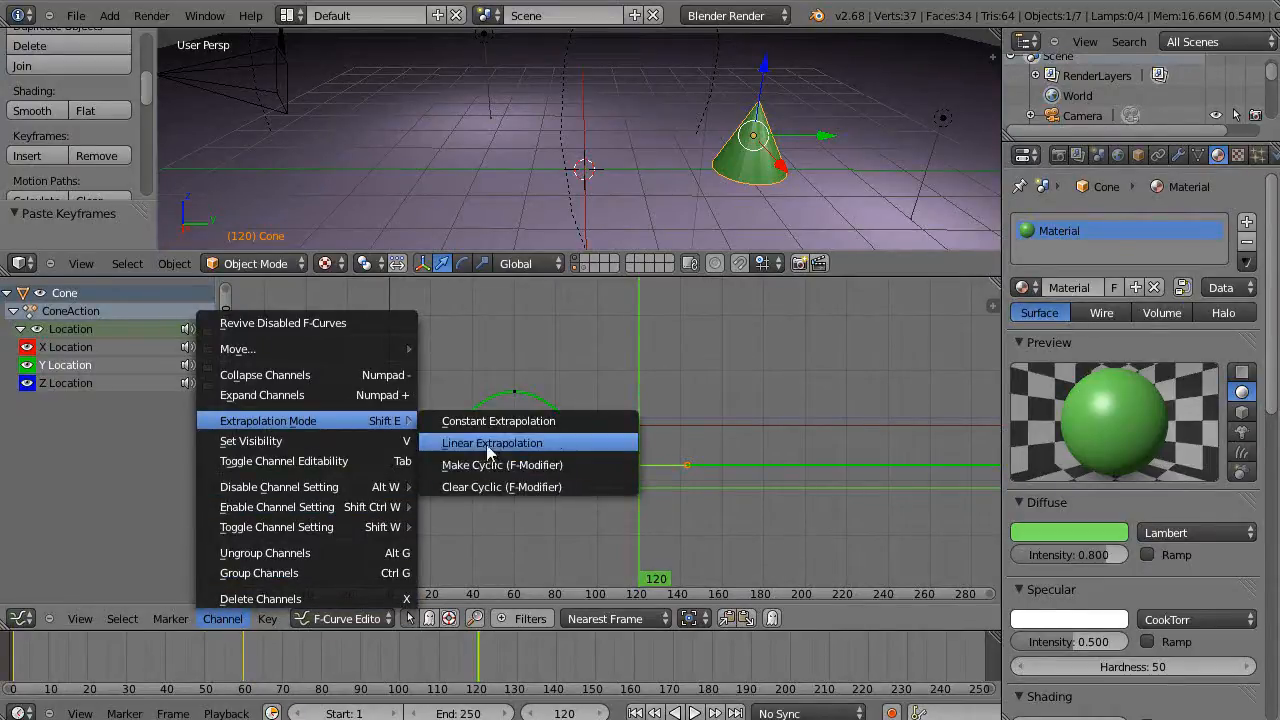
pyautogui.moveTo(491, 464)
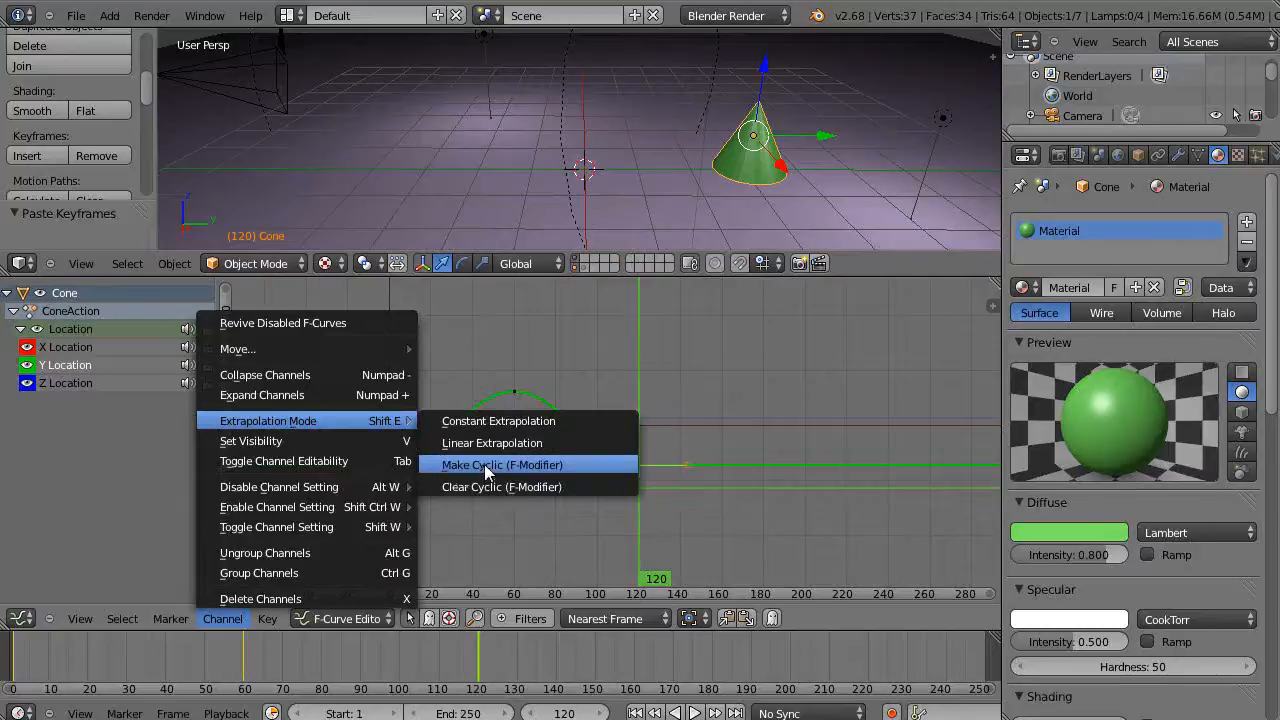
pyautogui.click(501, 464)
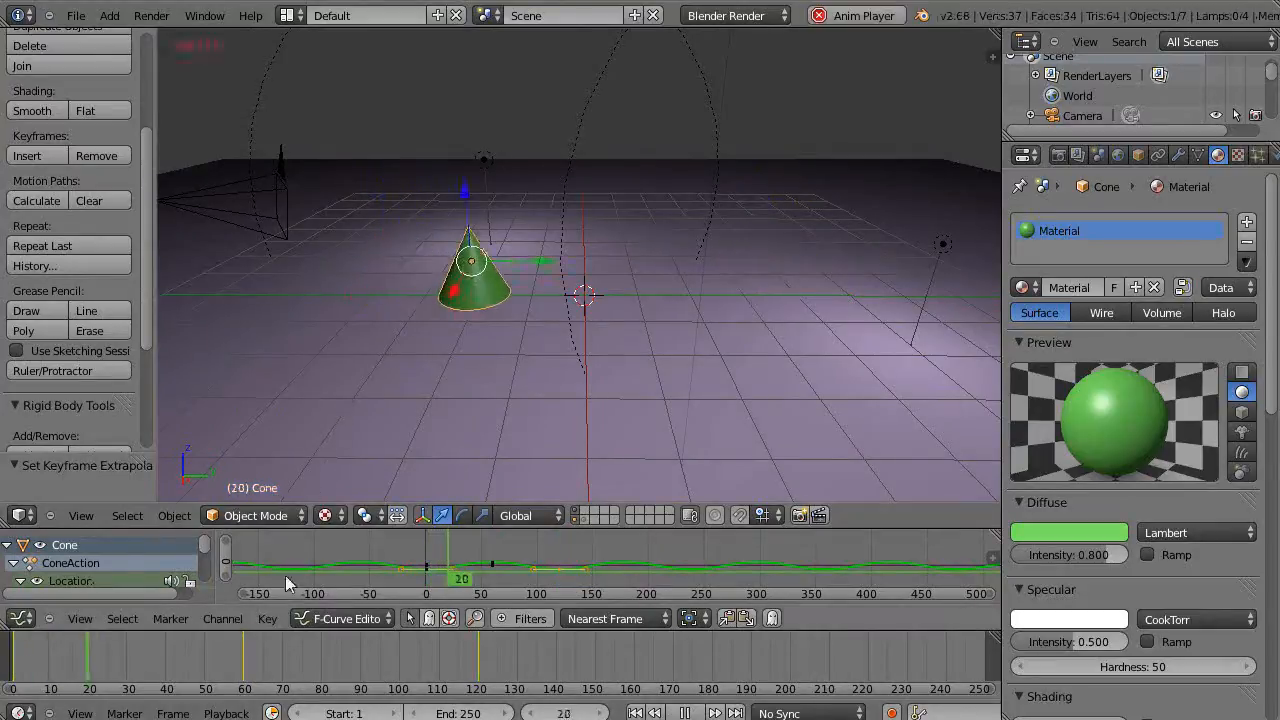
# Play the animation so the cone oscillates back and forth in a loop.
pyautogui.click(685, 713)
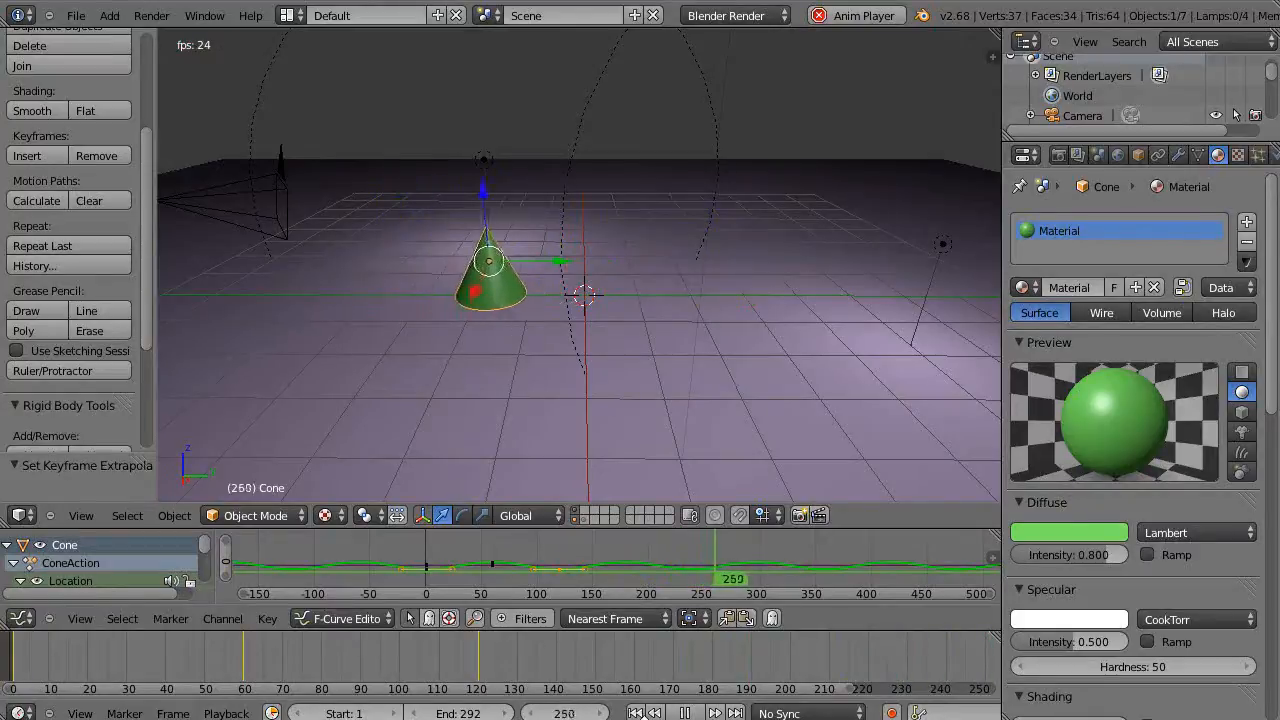
pyautogui.click(427, 579)
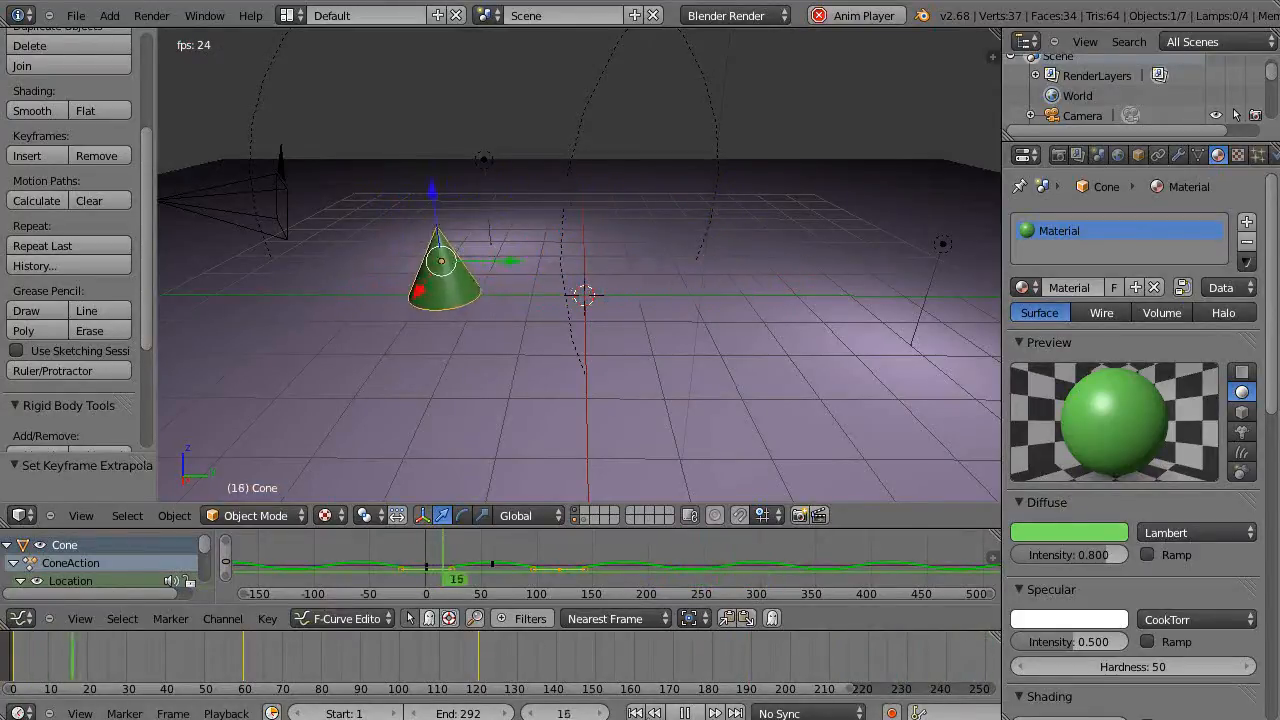